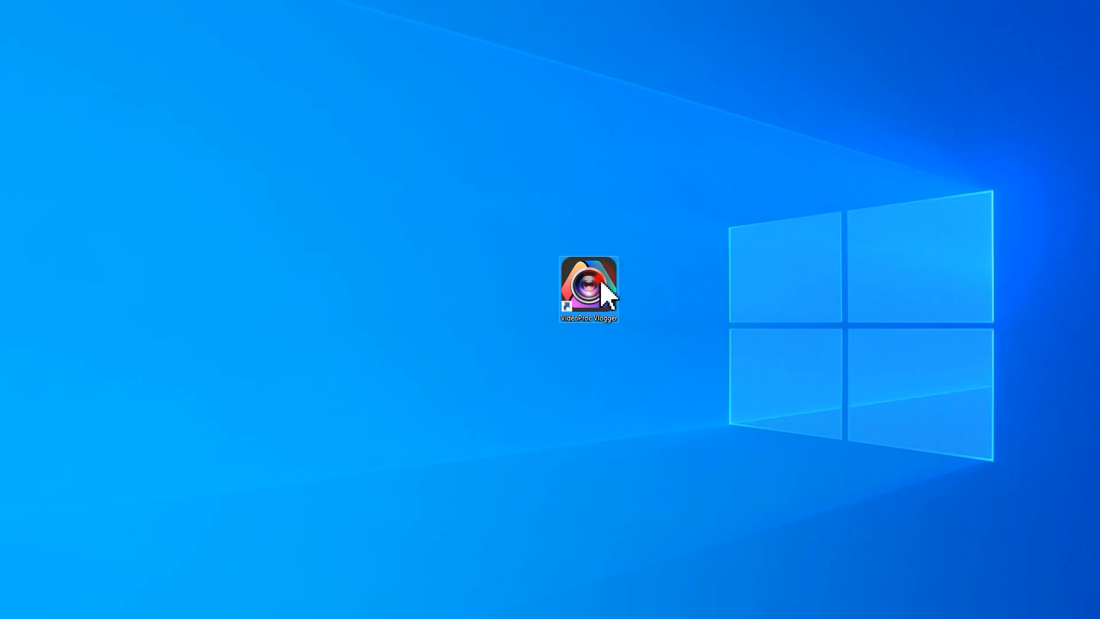
Step: Launch VideoProc Vlogger from the desktop shortcut into an empty project
{"action": "double_click", "coordinate": [588, 287]}
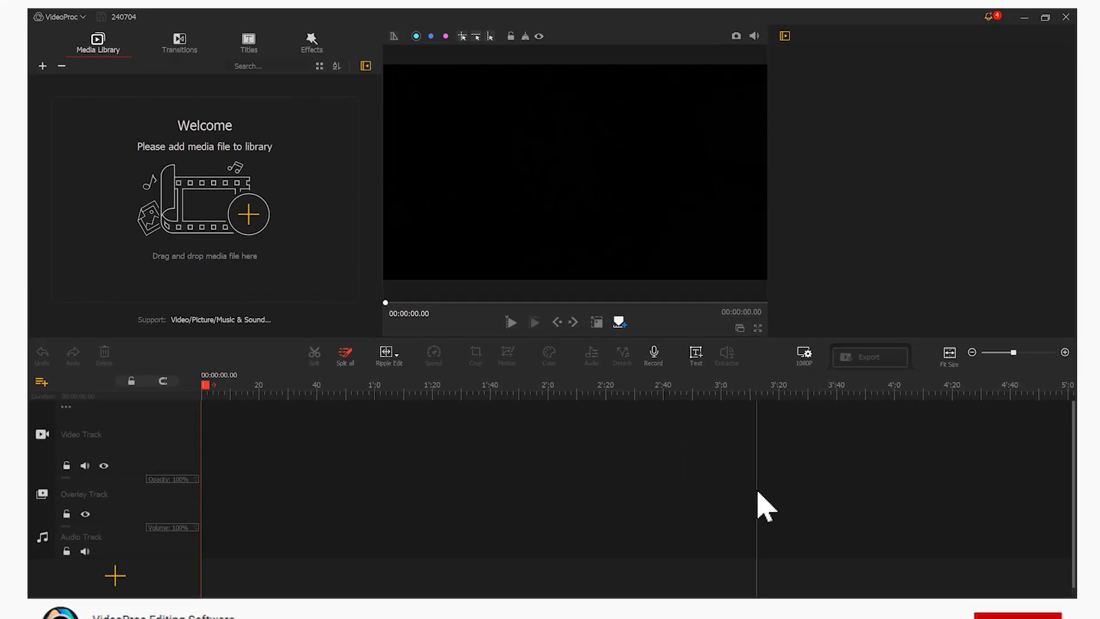
Step: Add a text title reading WELCOME in bold Tahoma at size 230
{"action": "left_click", "coordinate": [698, 363]}
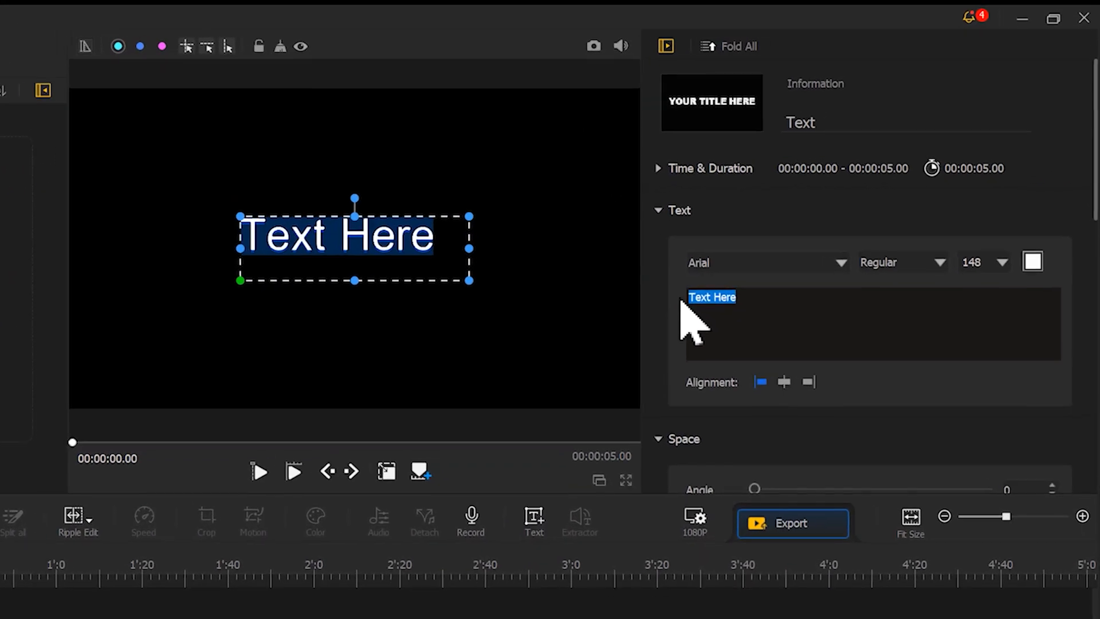
{"action": "type", "text": "WELCOME"}
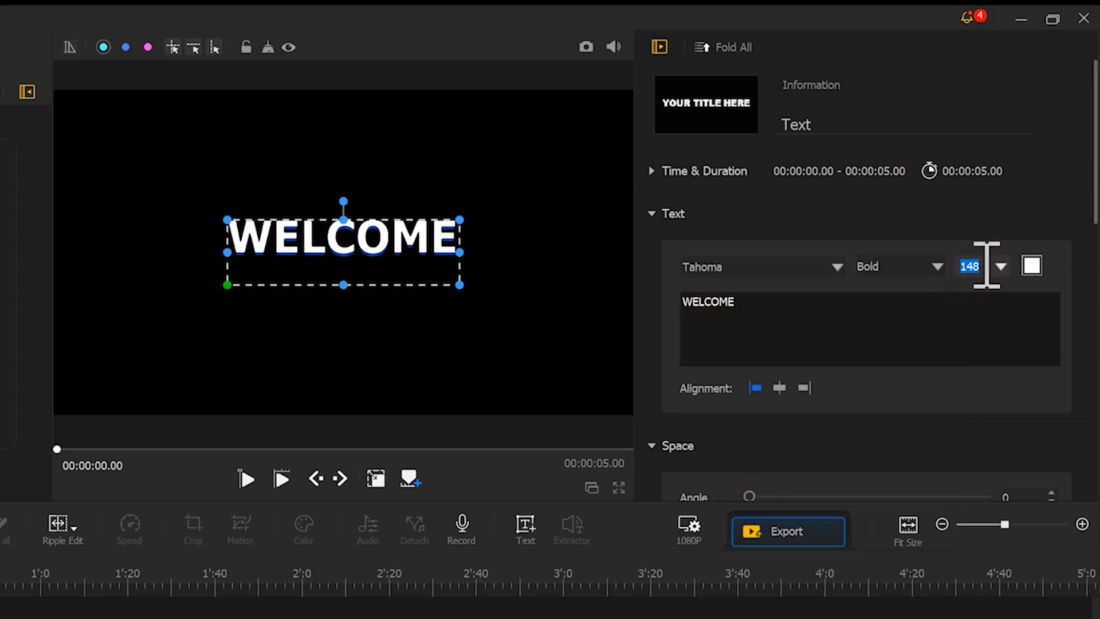
{"action": "type", "text": "230"}
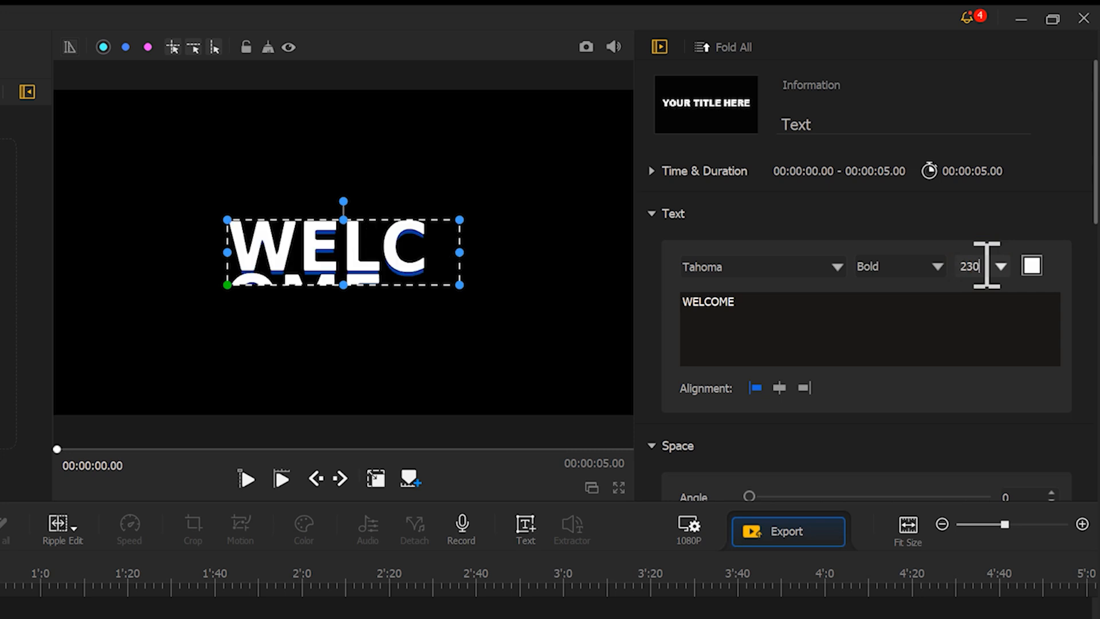
{"action": "scroll", "scroll_direction": "down", "scroll_amount": 3}
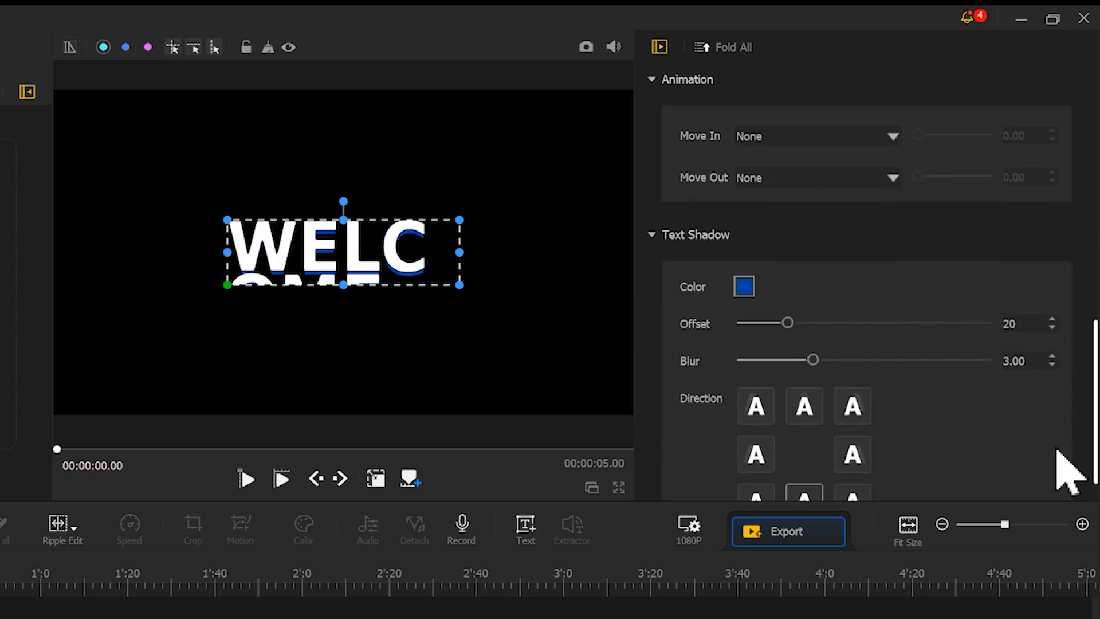
{"action": "left_click_drag", "start_coordinate": [792, 323], "coordinate": [737, 323]}
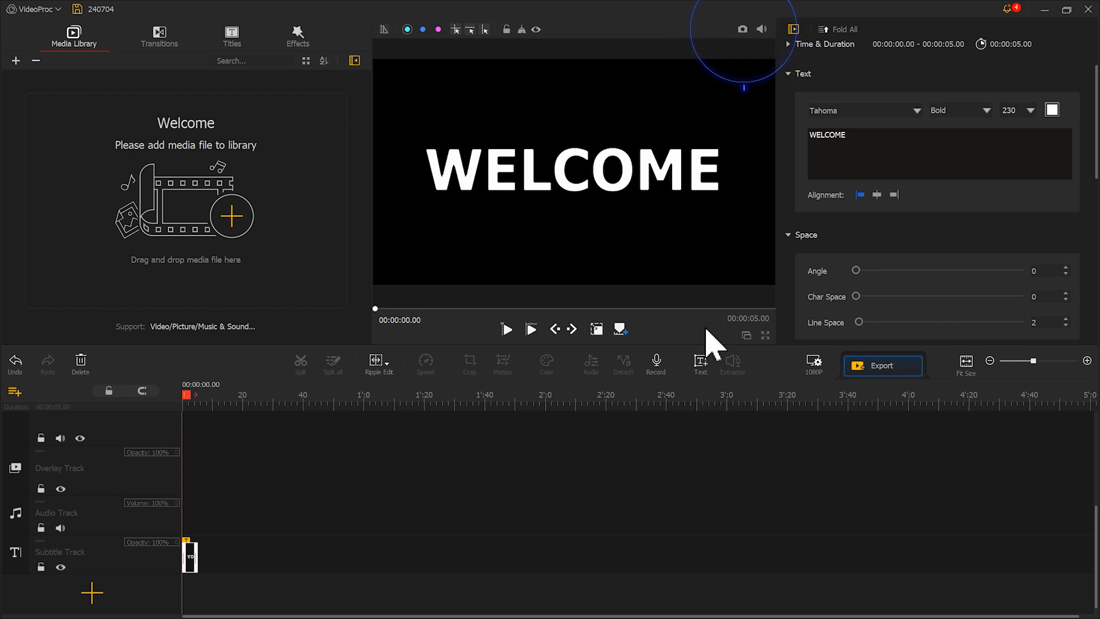
{"action": "mouse_move", "coordinate": [743, 29]}
{"action": "type", "text": "HAPPY"}
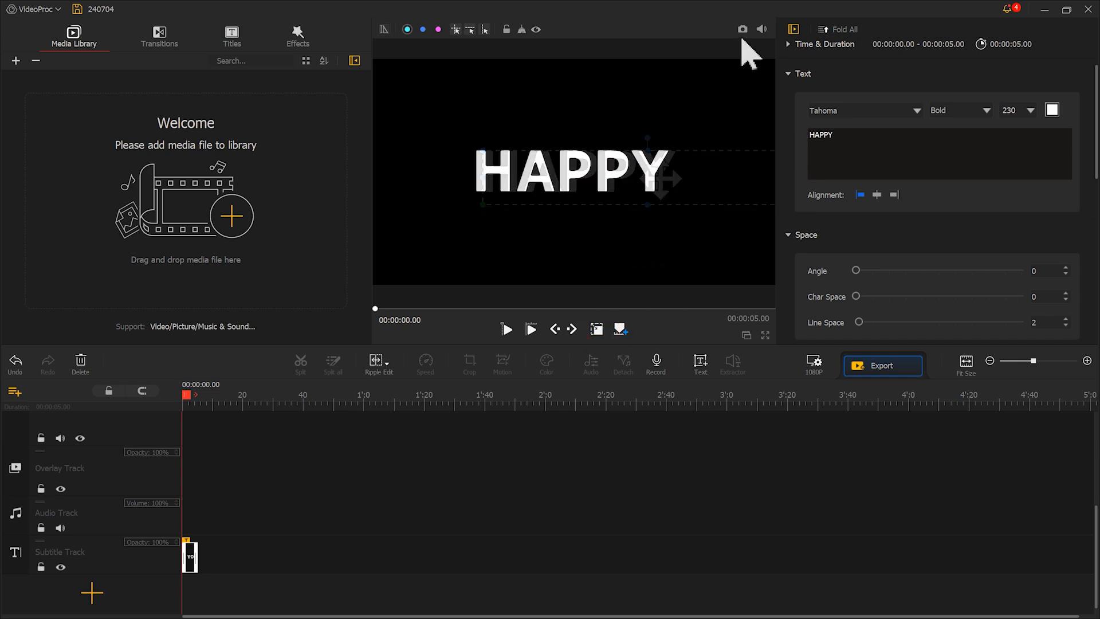
Step: Save still snapshots of the HAPPY and SUMMER titles
{"action": "left_click", "coordinate": [741, 29]}
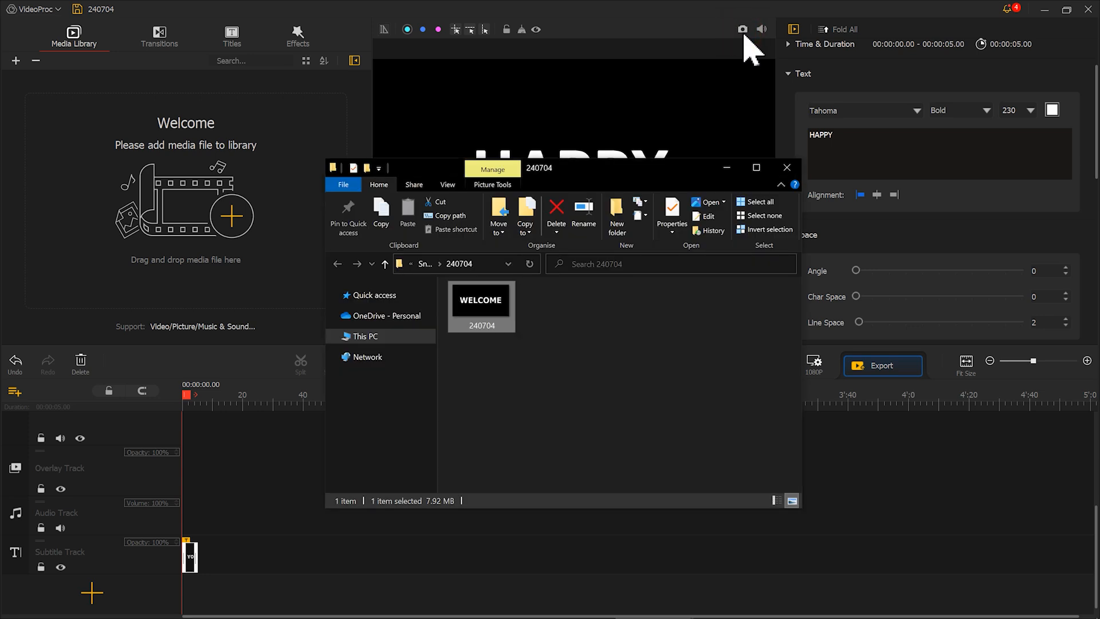
{"action": "left_click", "coordinate": [741, 28]}
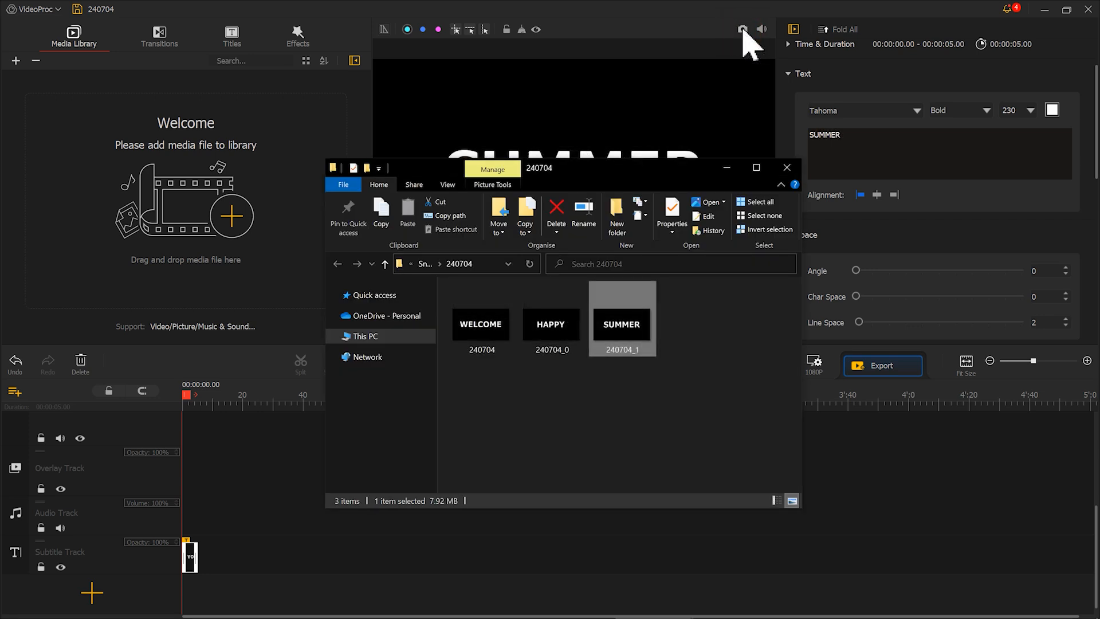
{"action": "mouse_move", "coordinate": [655, 396]}
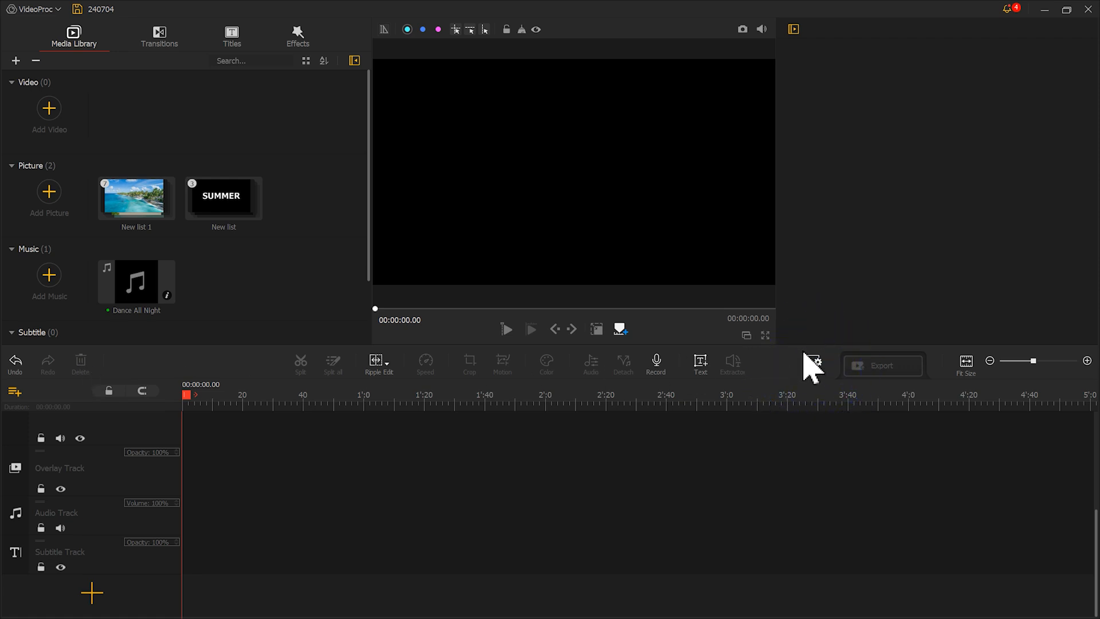
Step: Set the 1080P project background to White and open the beach picture list
{"action": "left_click", "coordinate": [429, 417]}
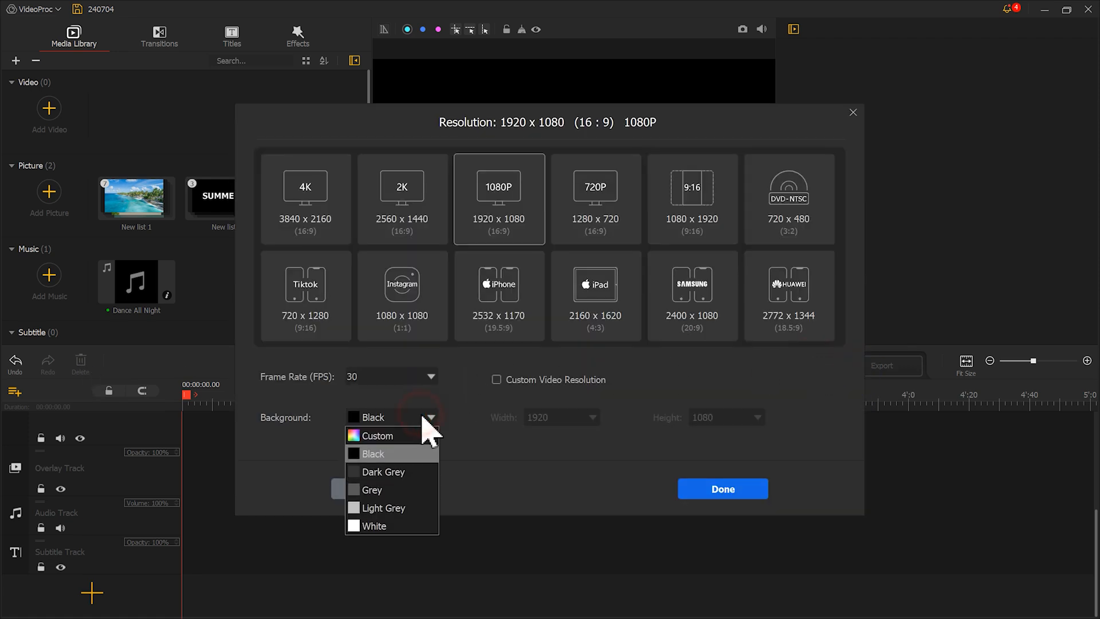
{"action": "left_click", "coordinate": [722, 489]}
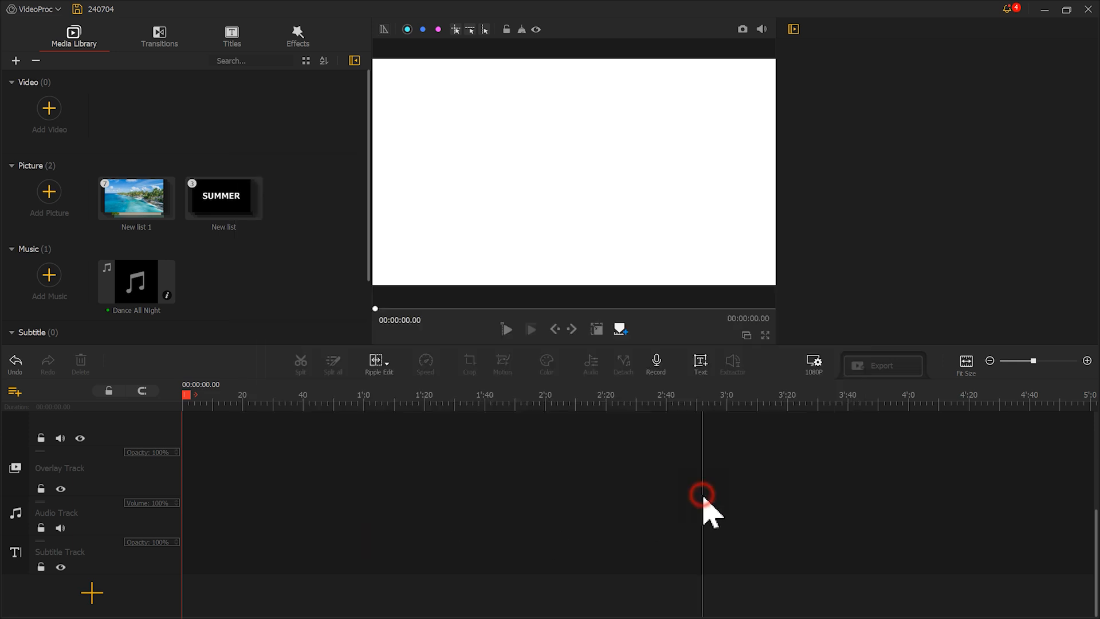
{"action": "double_click", "coordinate": [136, 196]}
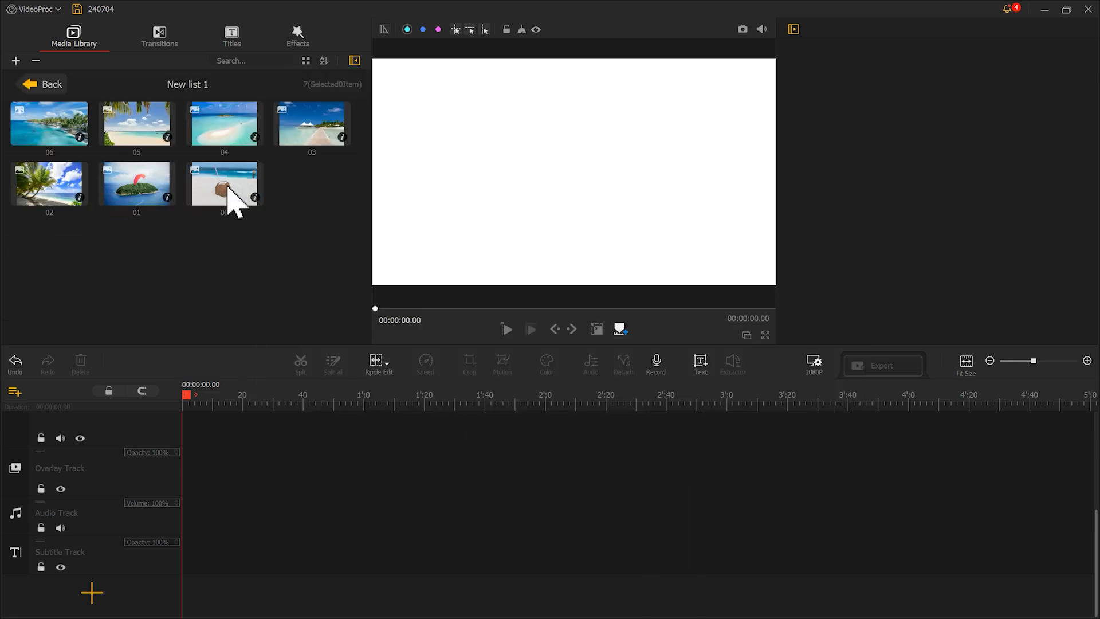
Step: Place the coconut beach picture on the video track and crop it to 16:9
{"action": "double_click", "coordinate": [223, 183]}
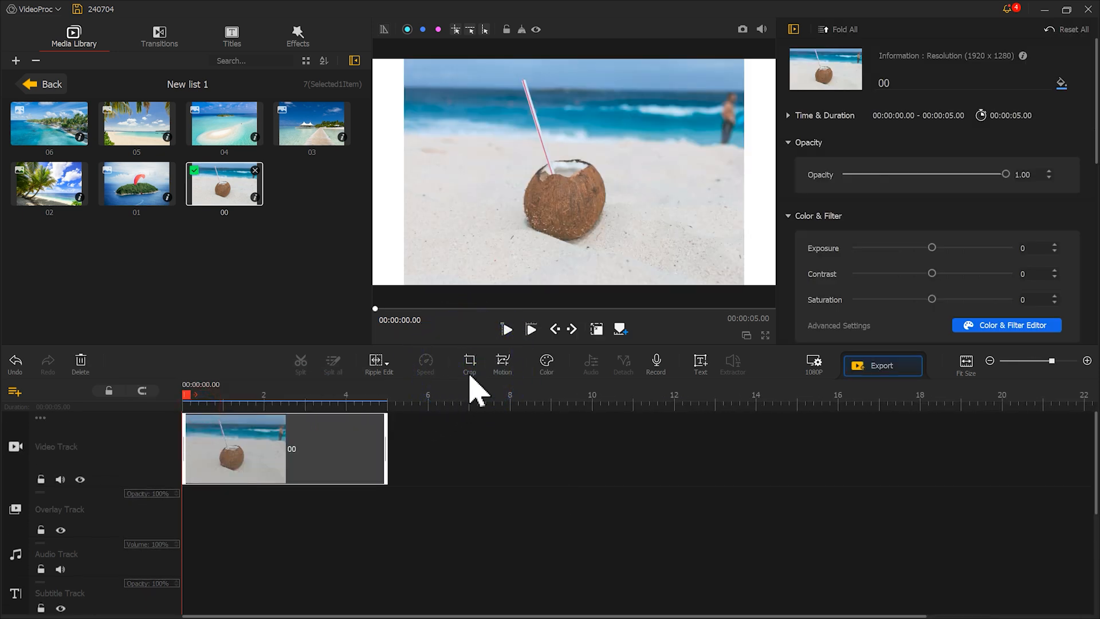
{"action": "left_click", "coordinate": [470, 360]}
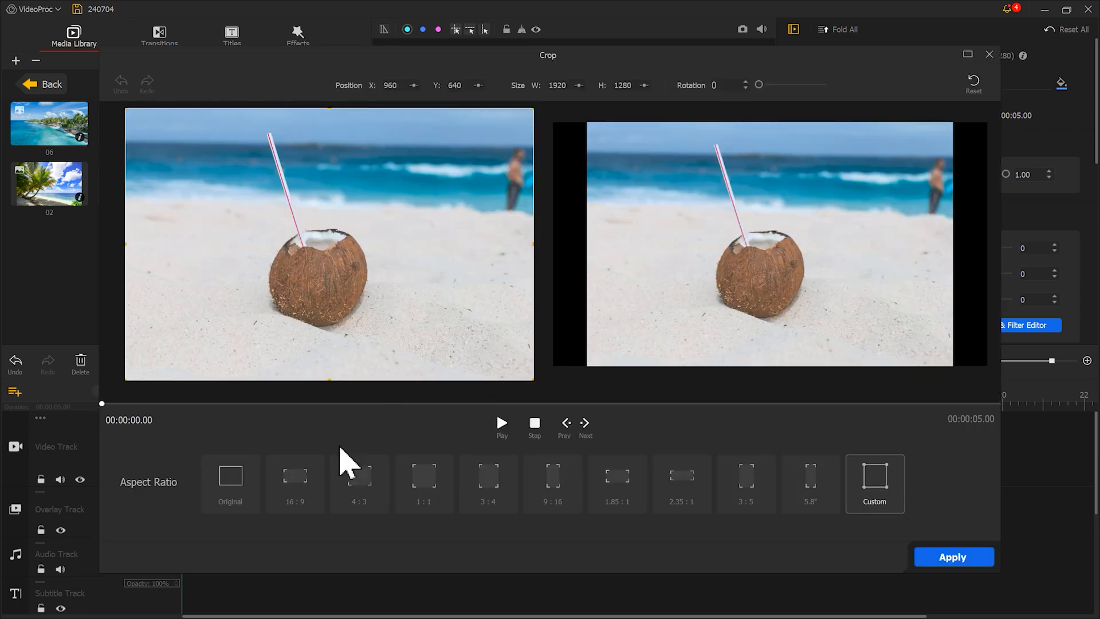
{"action": "left_click", "coordinate": [294, 483]}
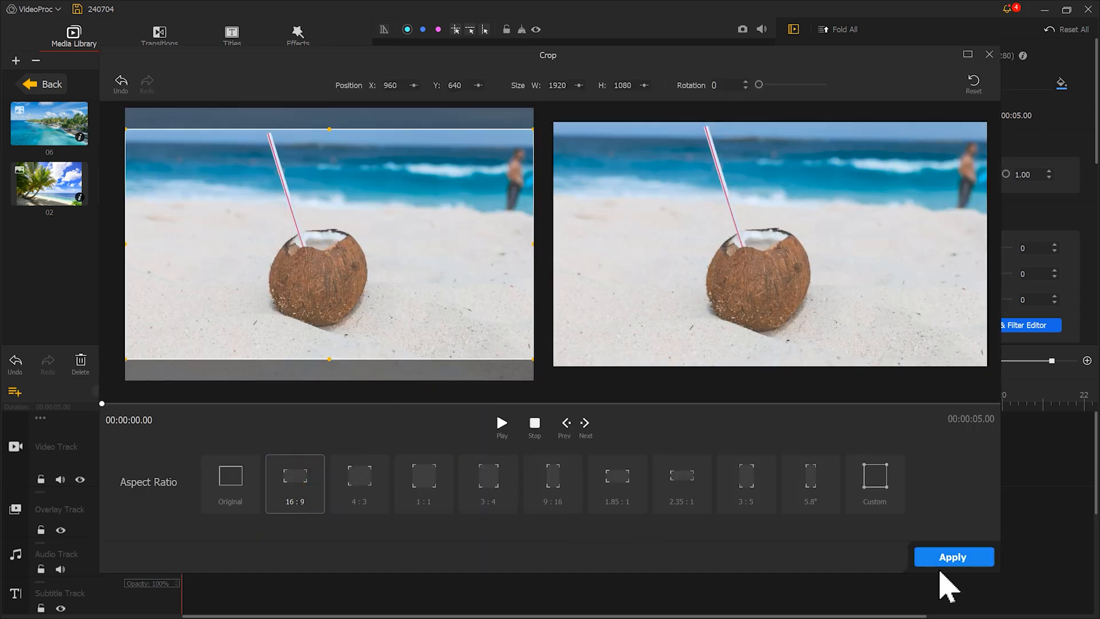
{"action": "left_click", "coordinate": [952, 556]}
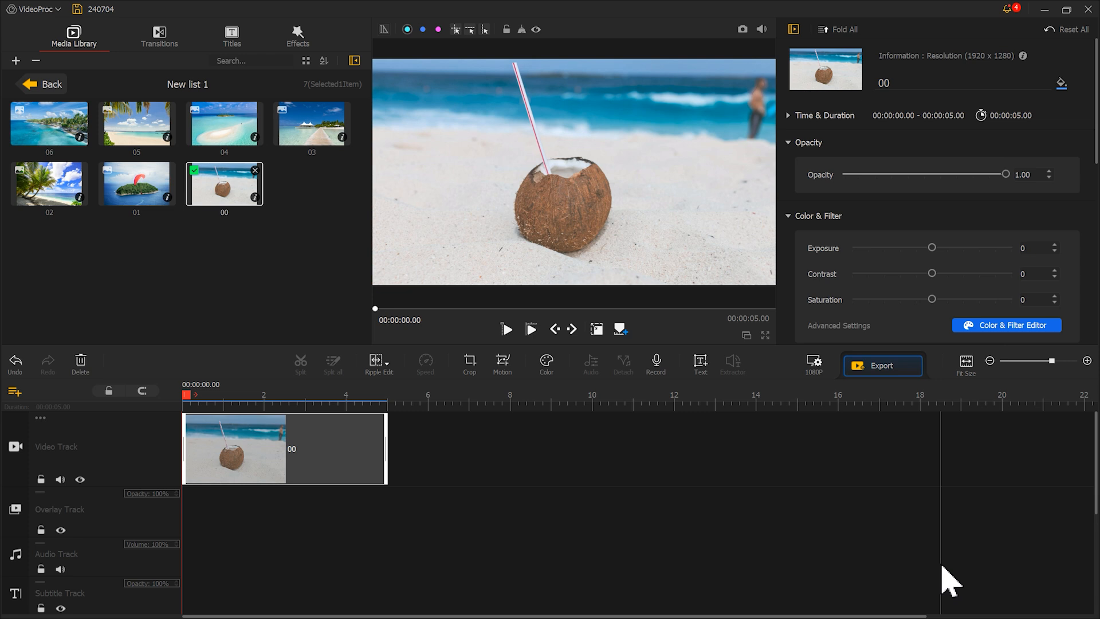
{"action": "mouse_move", "coordinate": [498, 274]}
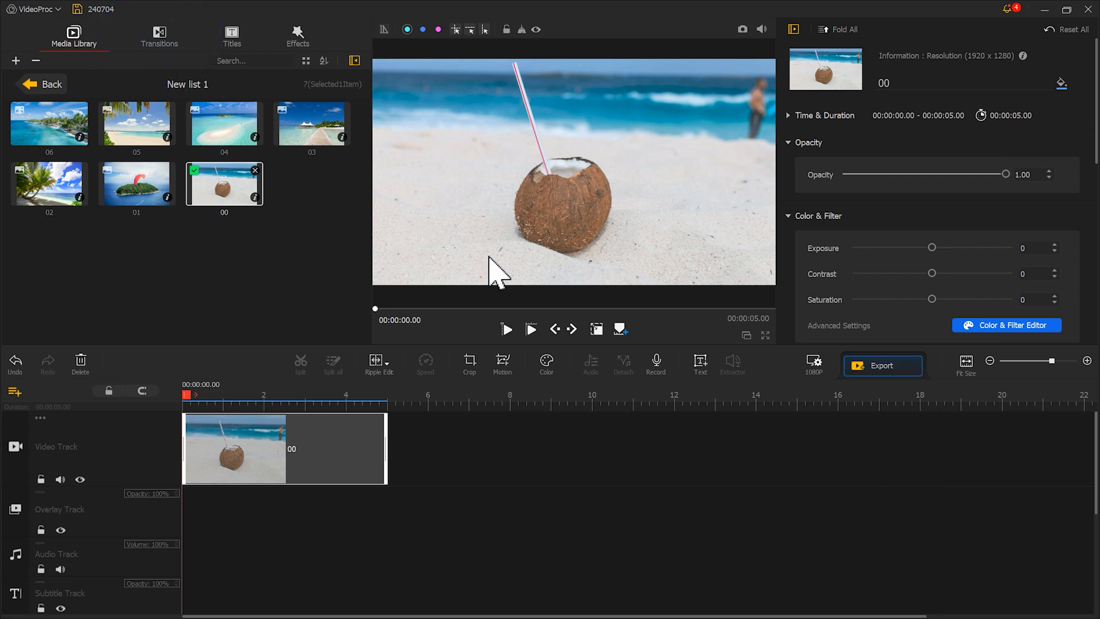
{"action": "left_click", "coordinate": [158, 36]}
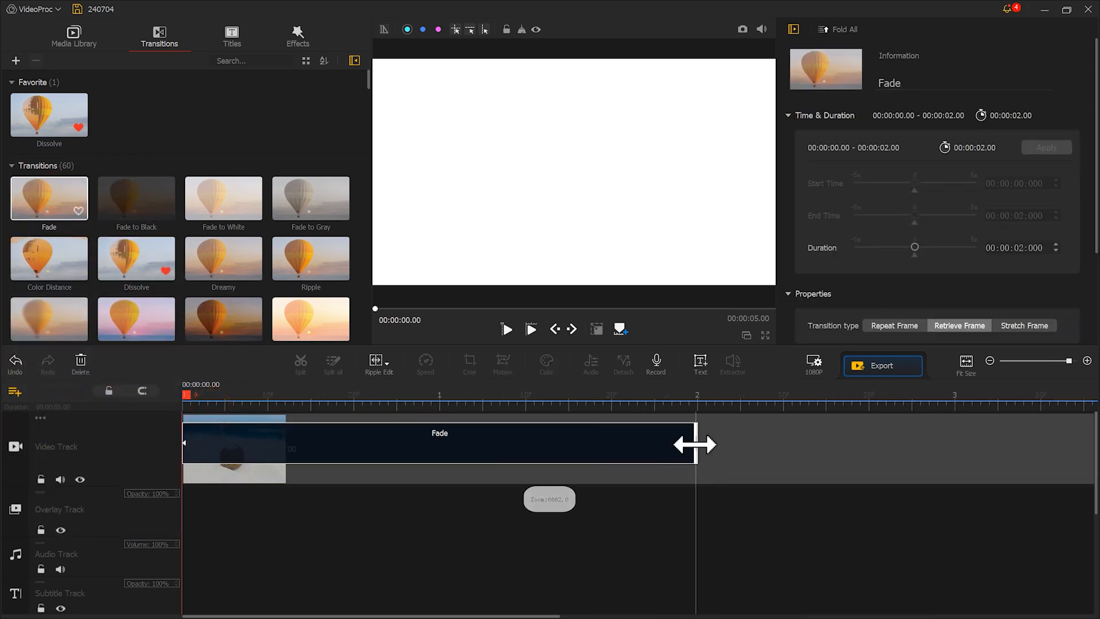
Step: Shorten the coconut clip's Fade transition to about 0.46 s and open the new-track choices
{"action": "left_click_drag", "start_coordinate": [696, 443], "coordinate": [293, 443]}
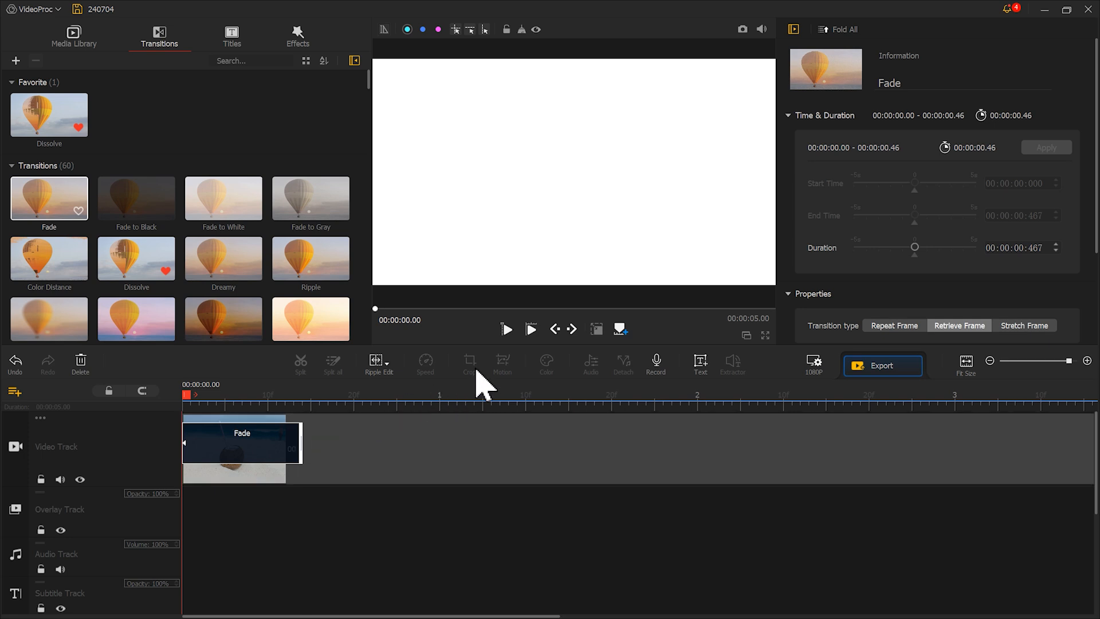
{"action": "left_click", "coordinate": [506, 329]}
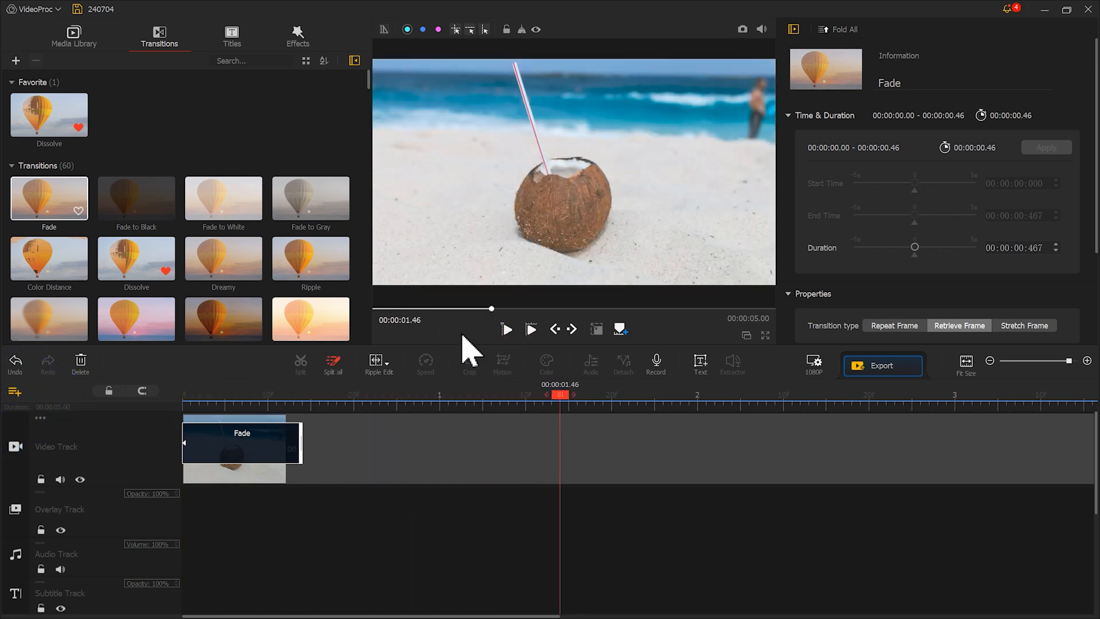
{"action": "left_click", "coordinate": [15, 392]}
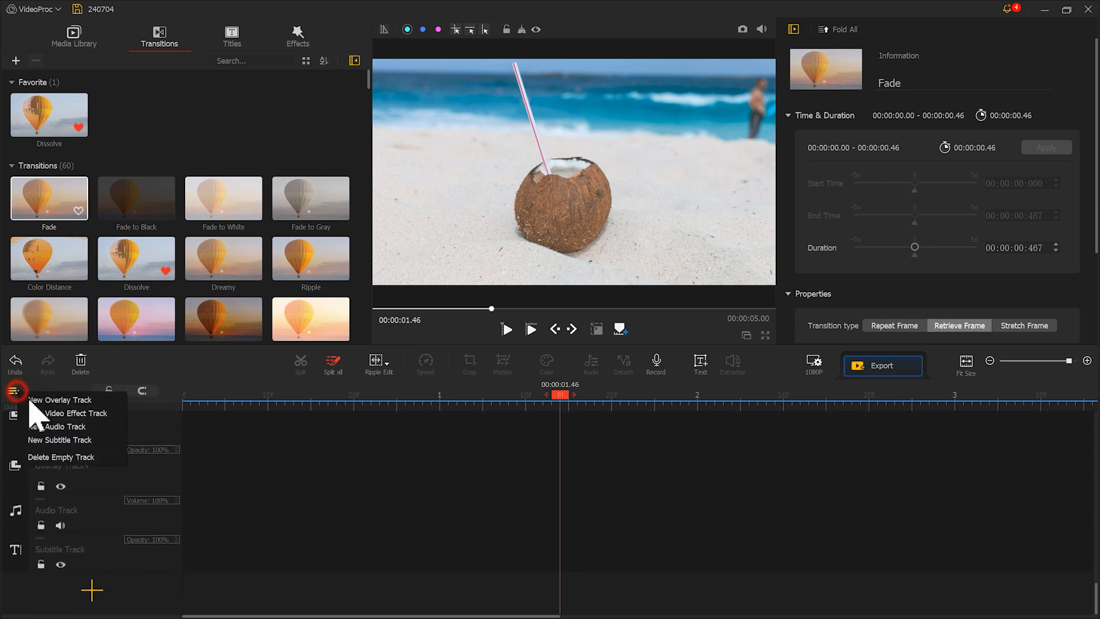
Step: Put the island picture on a new overlay track, crop it to 16:9 and fit it to screen
{"action": "left_click", "coordinate": [74, 36]}
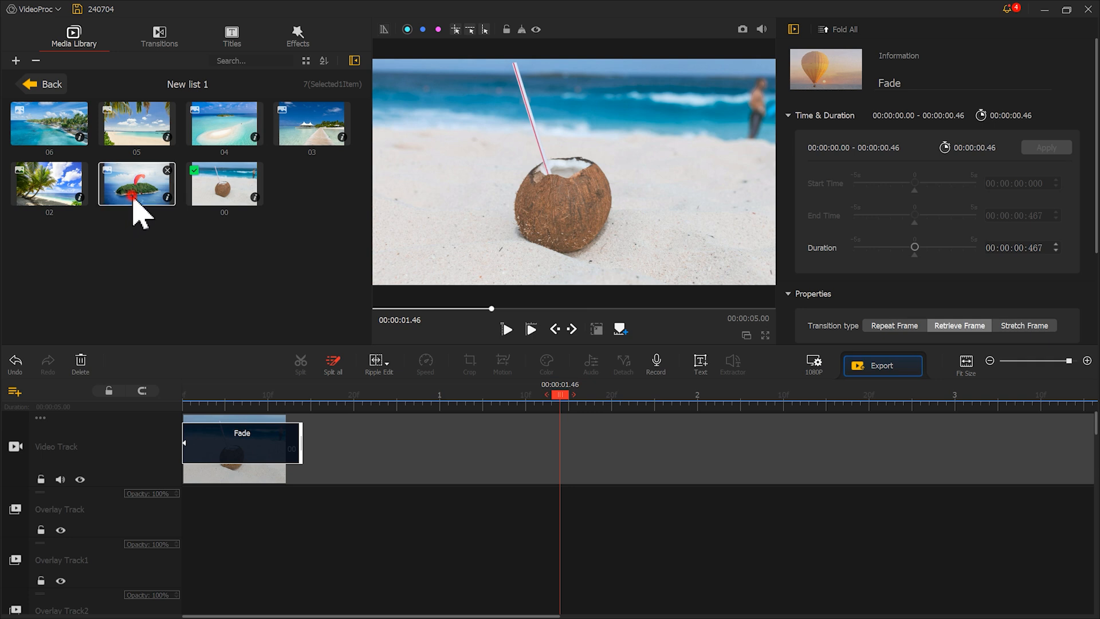
{"action": "left_click_drag", "start_coordinate": [136, 183], "coordinate": [456, 505]}
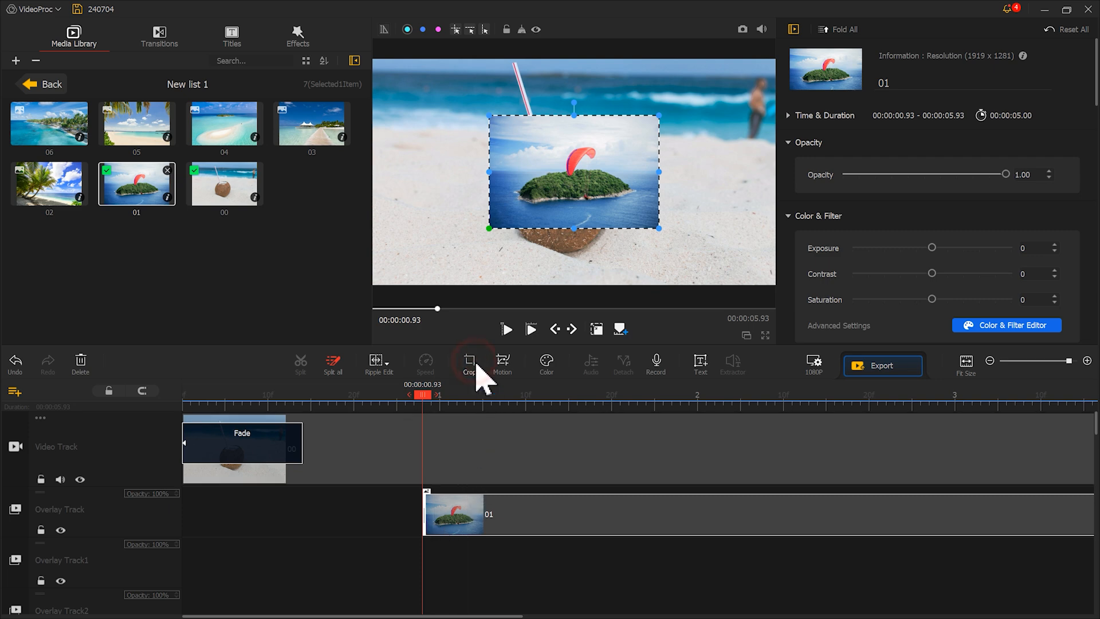
{"action": "left_click", "coordinate": [470, 363]}
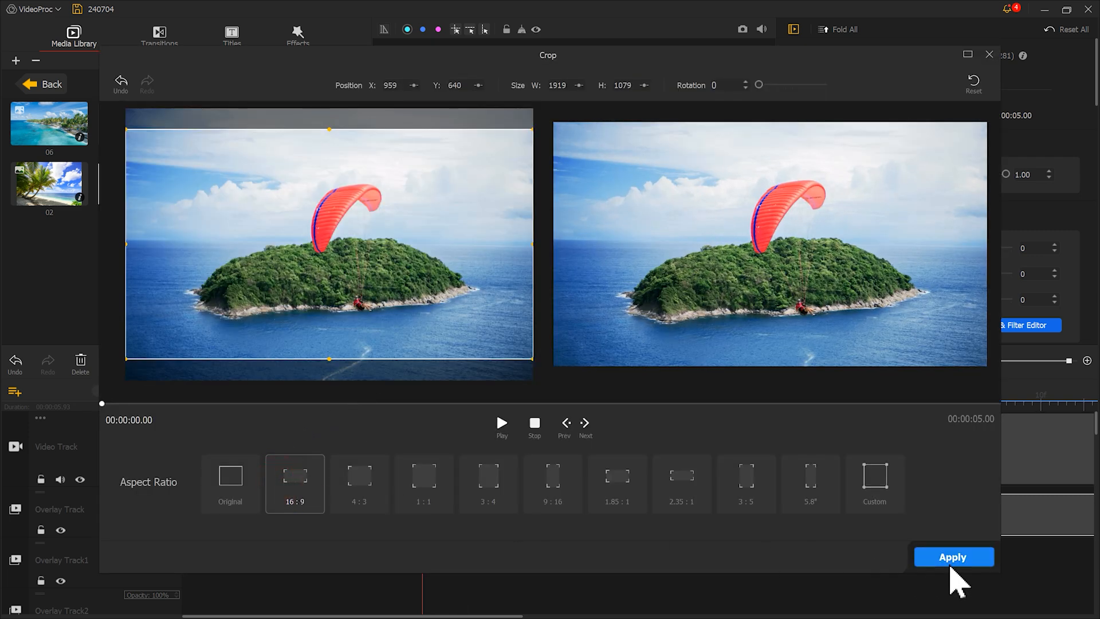
{"action": "left_click", "coordinate": [952, 557]}
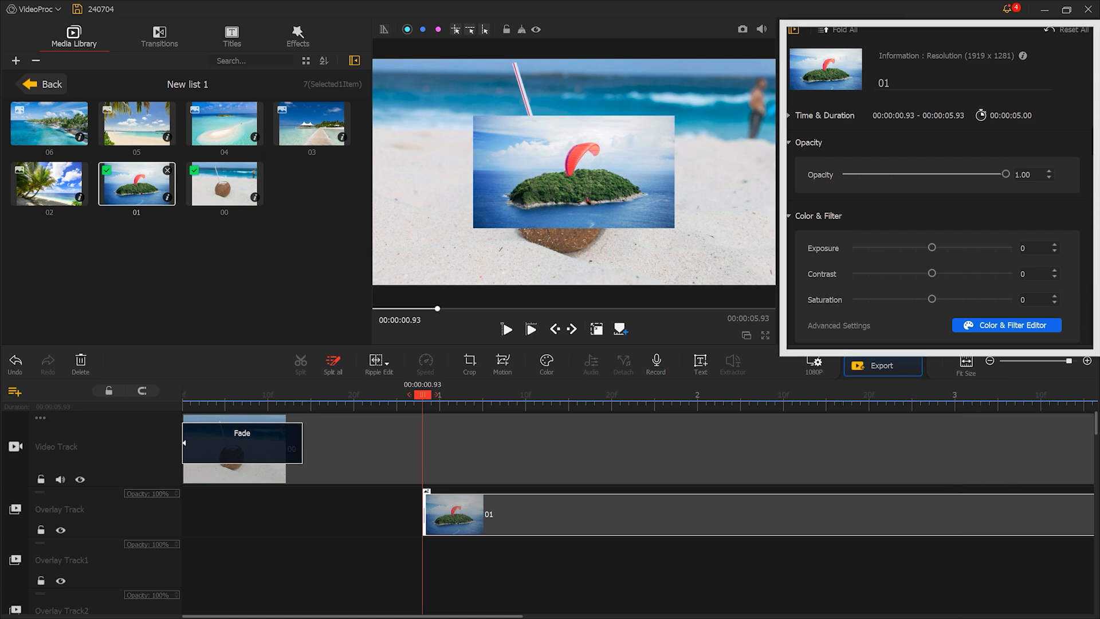
{"action": "scroll", "scroll_direction": "down", "scroll_amount": 3}
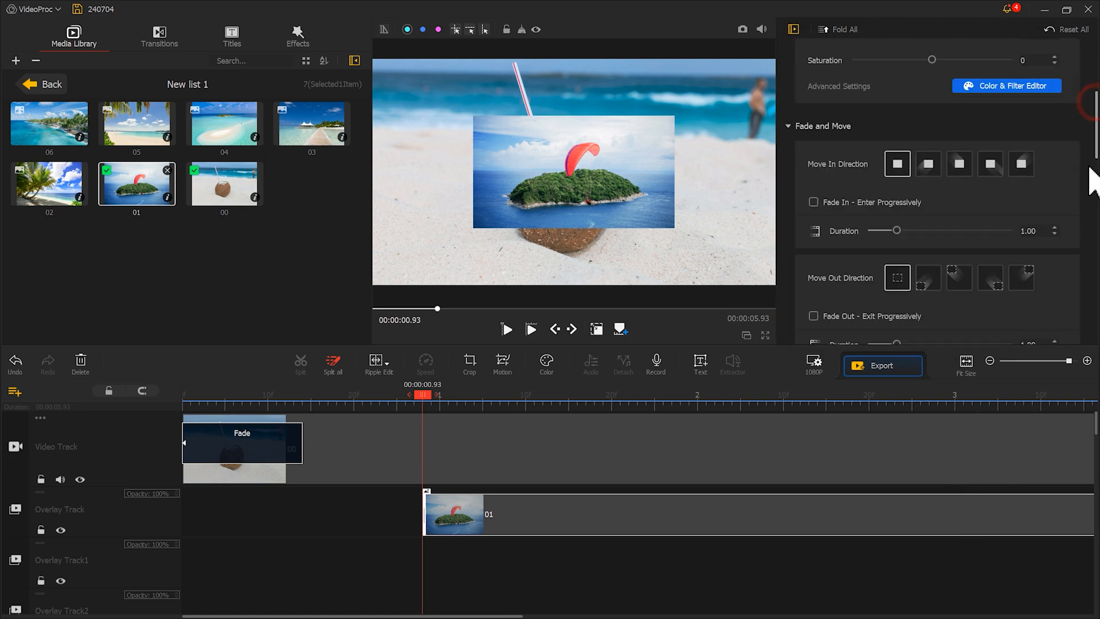
{"action": "left_click", "coordinate": [982, 268]}
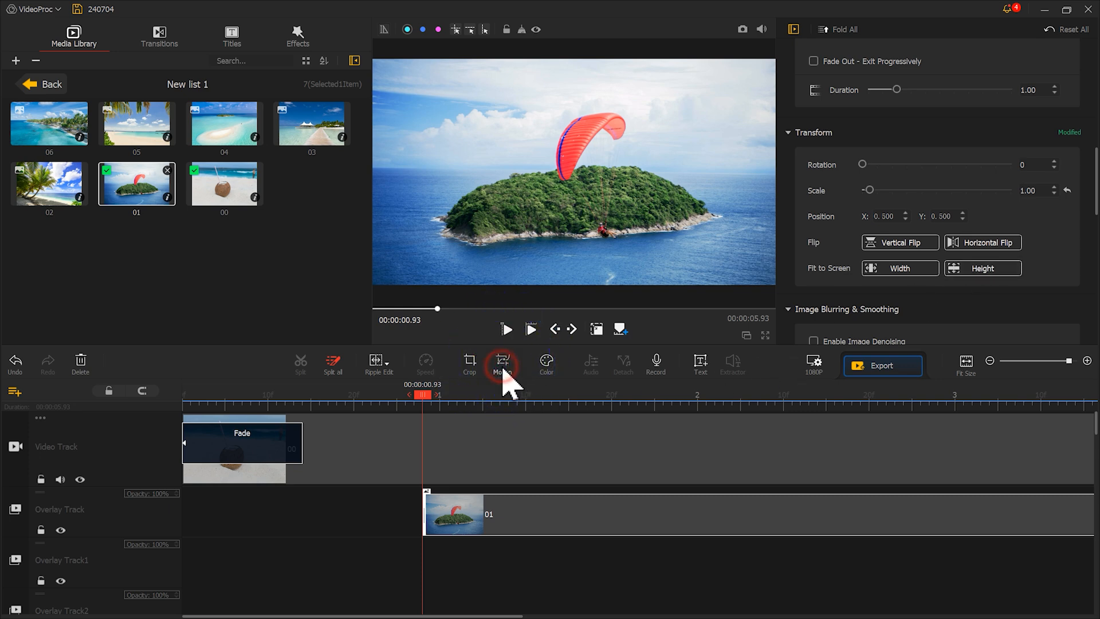
Step: Start Motion on the island picture with a Speed Up keyframe at 0.80 s
{"action": "left_click", "coordinate": [502, 364]}
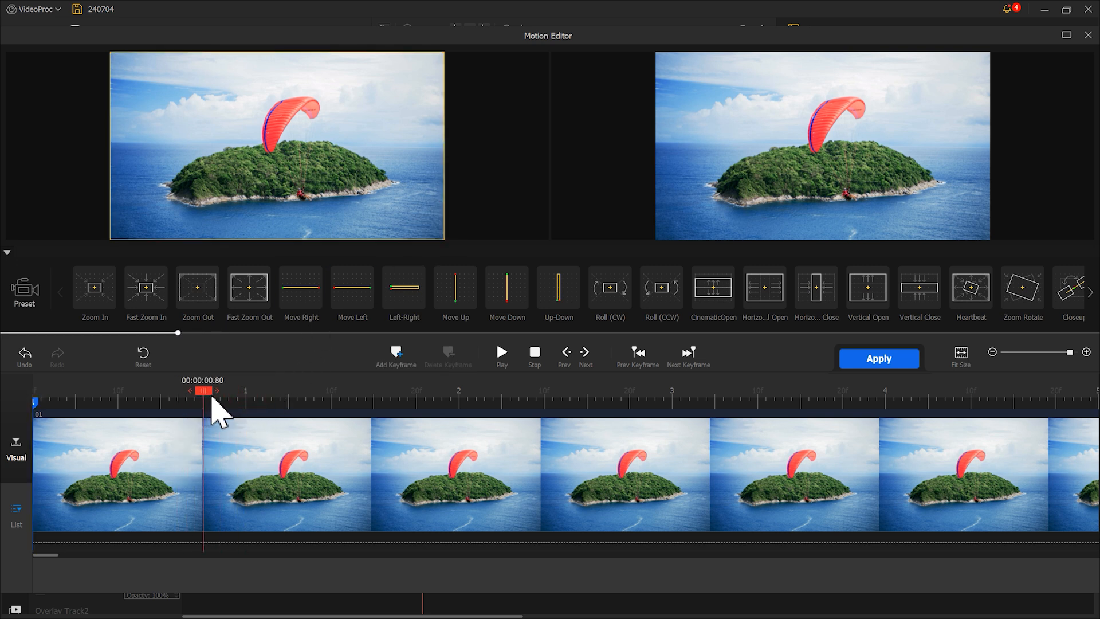
{"action": "left_click", "coordinate": [395, 353]}
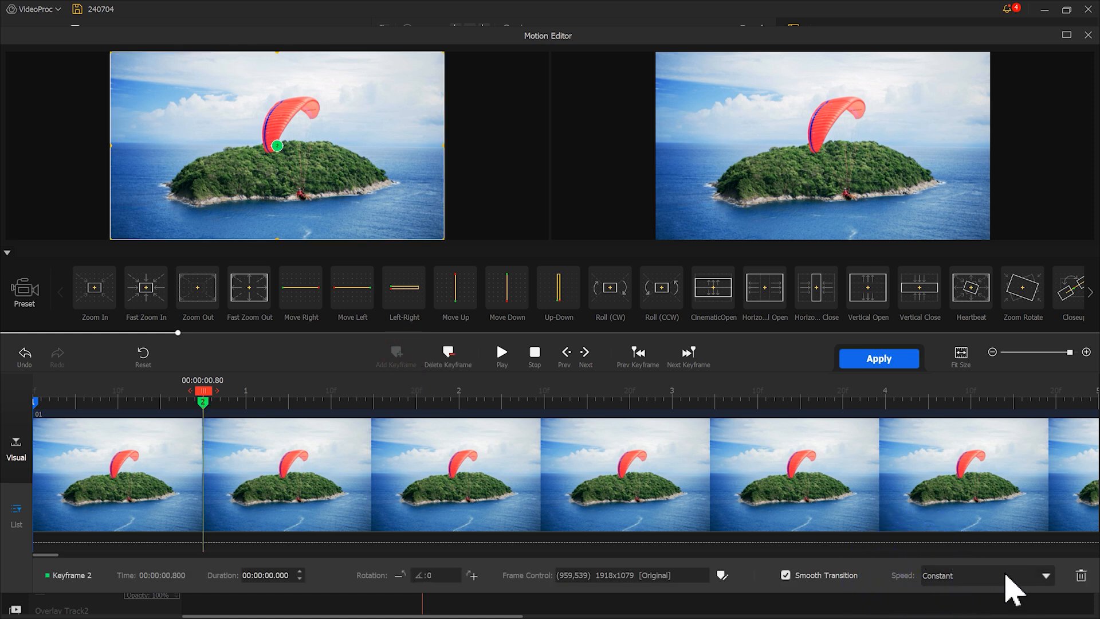
{"action": "left_click", "coordinate": [985, 575]}
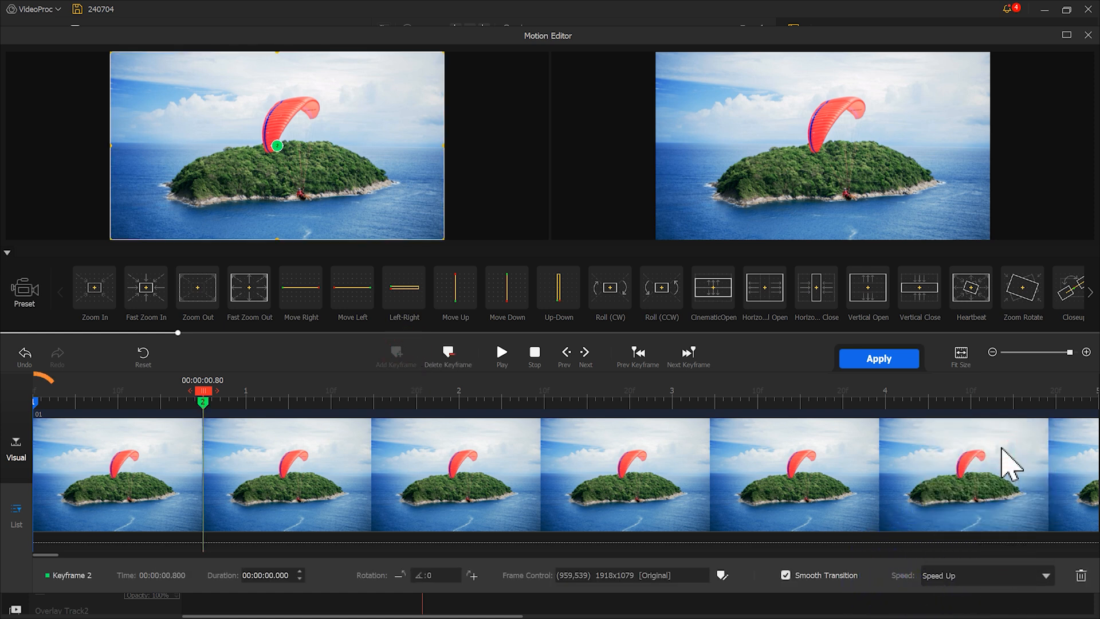
{"action": "left_click", "coordinate": [636, 351]}
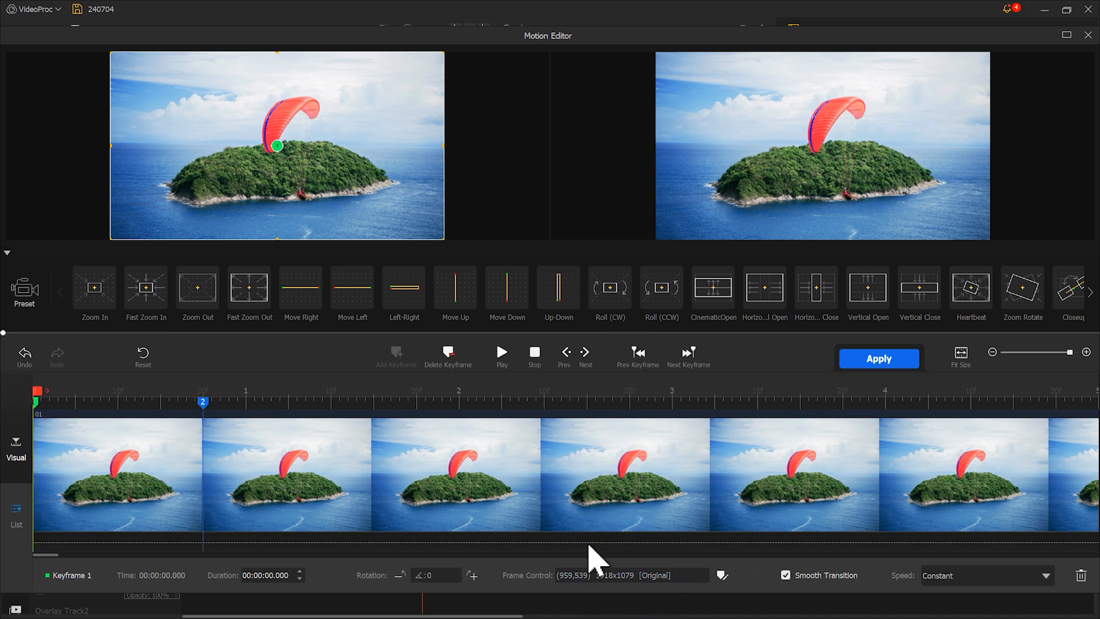
Step: Set keyframe 1 frame width to 18000, preview the zoom and apply the motion
{"action": "left_click", "coordinate": [720, 574]}
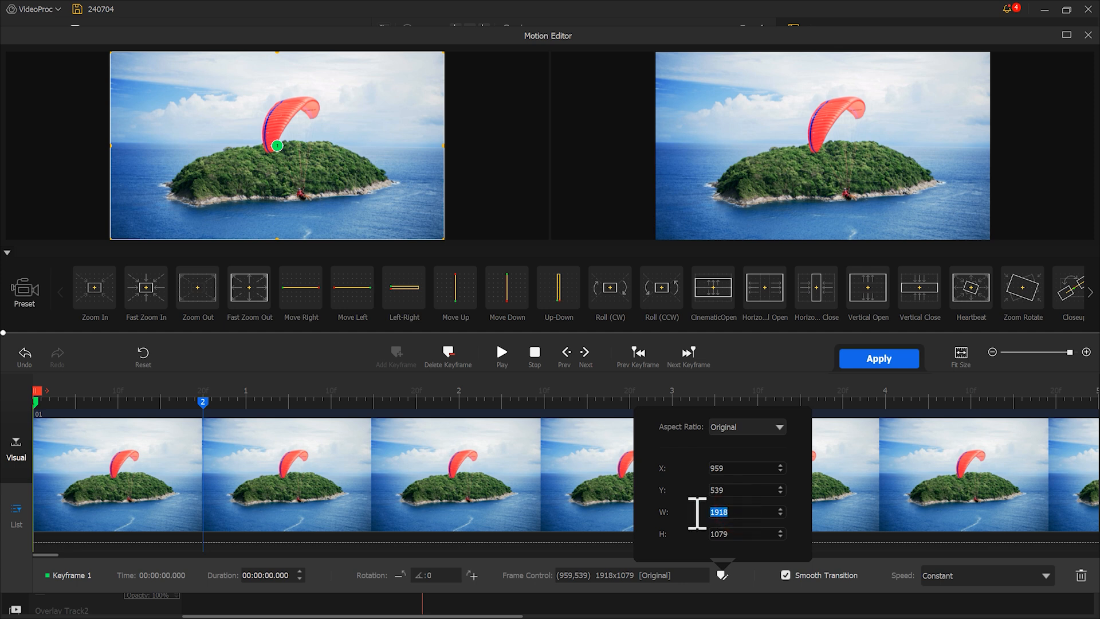
{"action": "type", "text": "18000"}
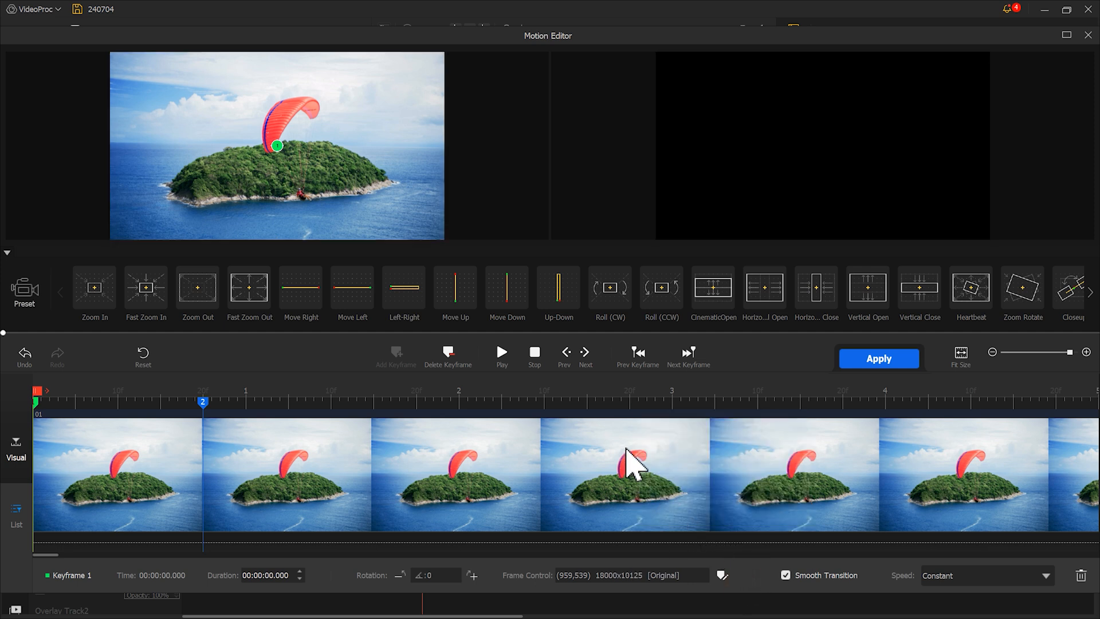
{"action": "left_click", "coordinate": [501, 352]}
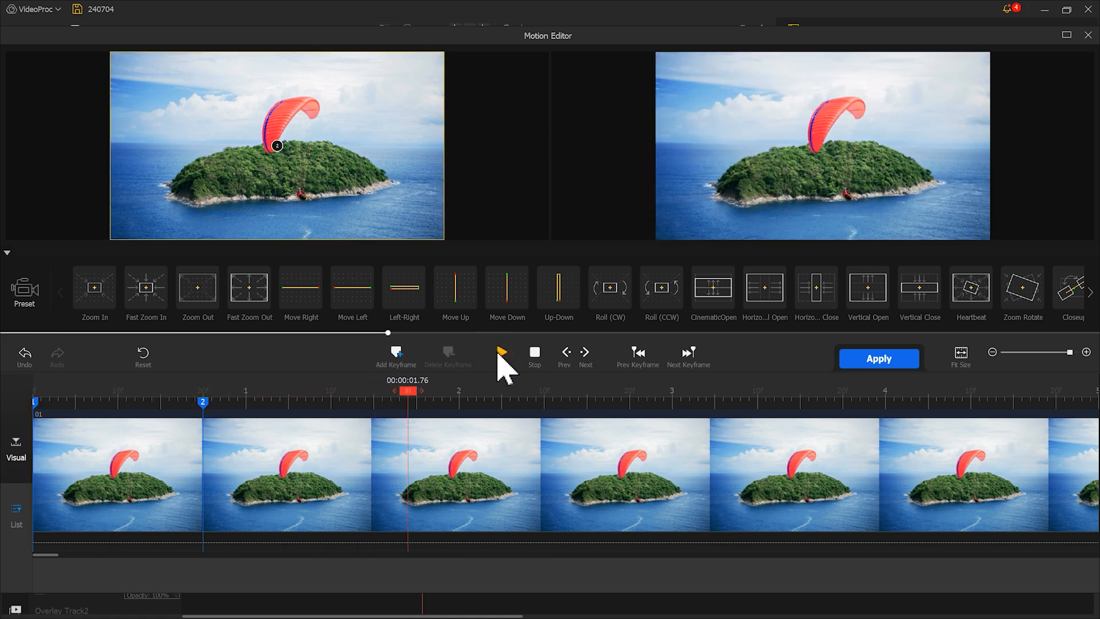
{"action": "left_click", "coordinate": [500, 351]}
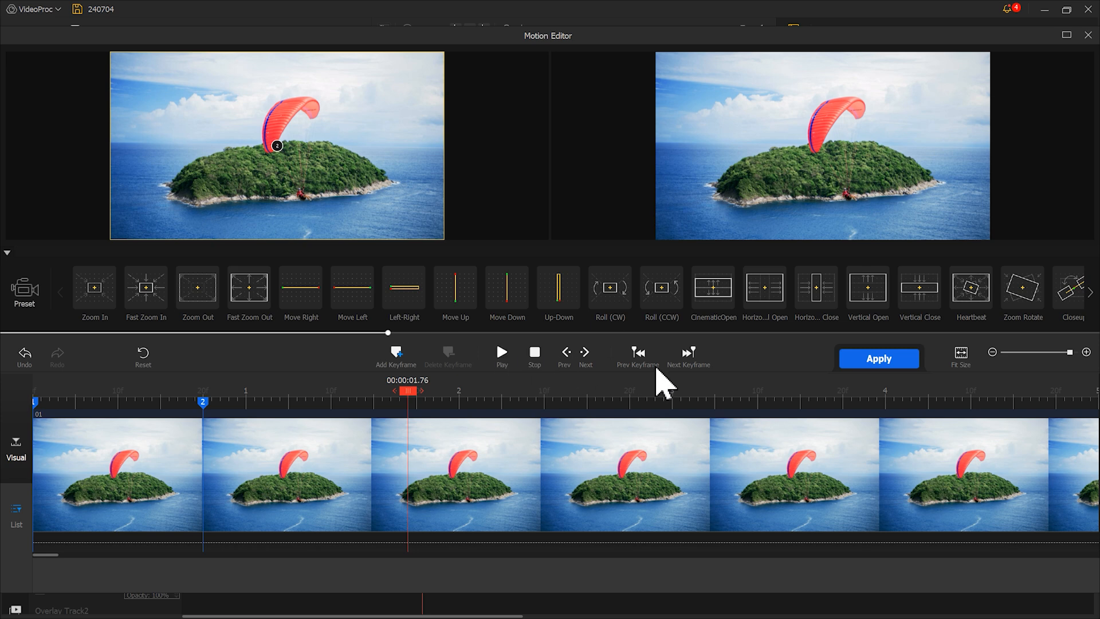
{"action": "left_click", "coordinate": [878, 358]}
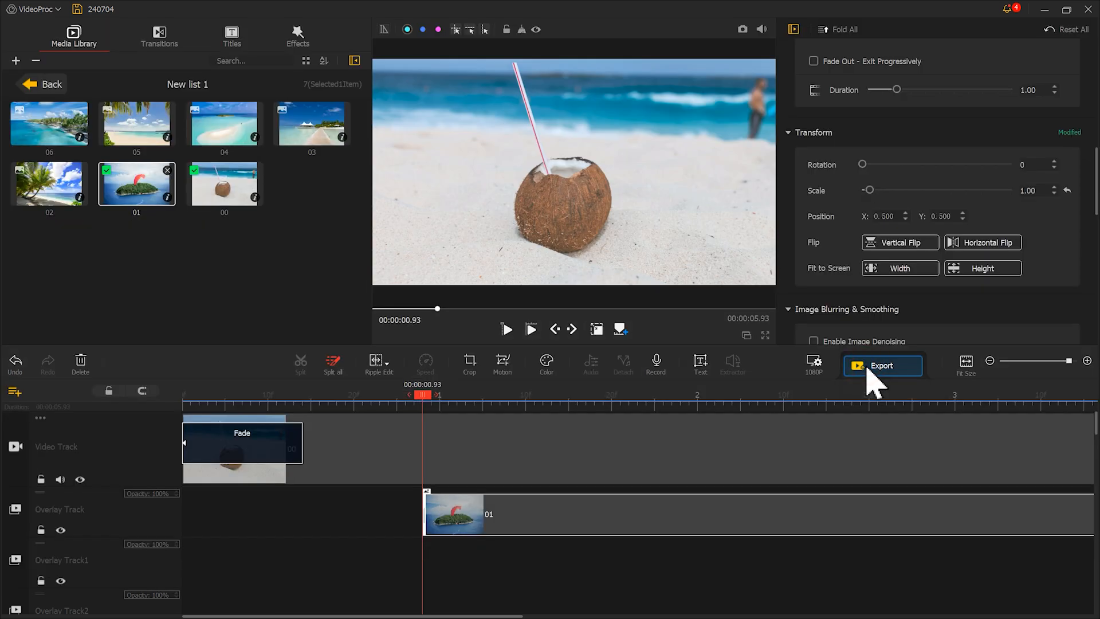
Step: Add the WELCOME title to an overlay track, fit to screen height with Lighten blend mode
{"action": "left_click", "coordinate": [42, 83]}
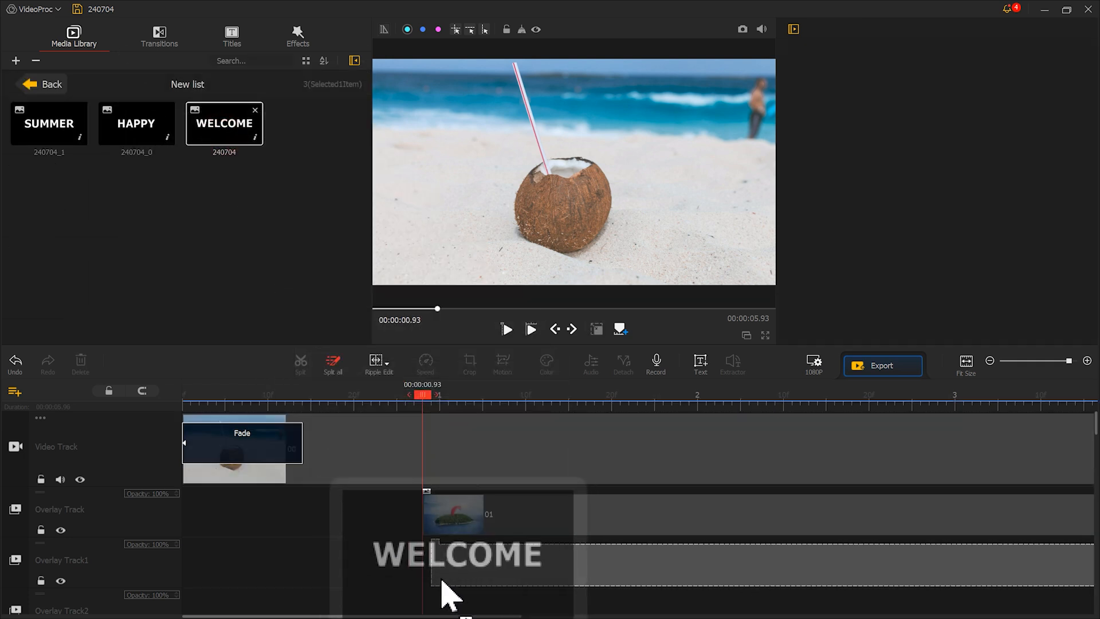
{"action": "left_click", "coordinate": [459, 565]}
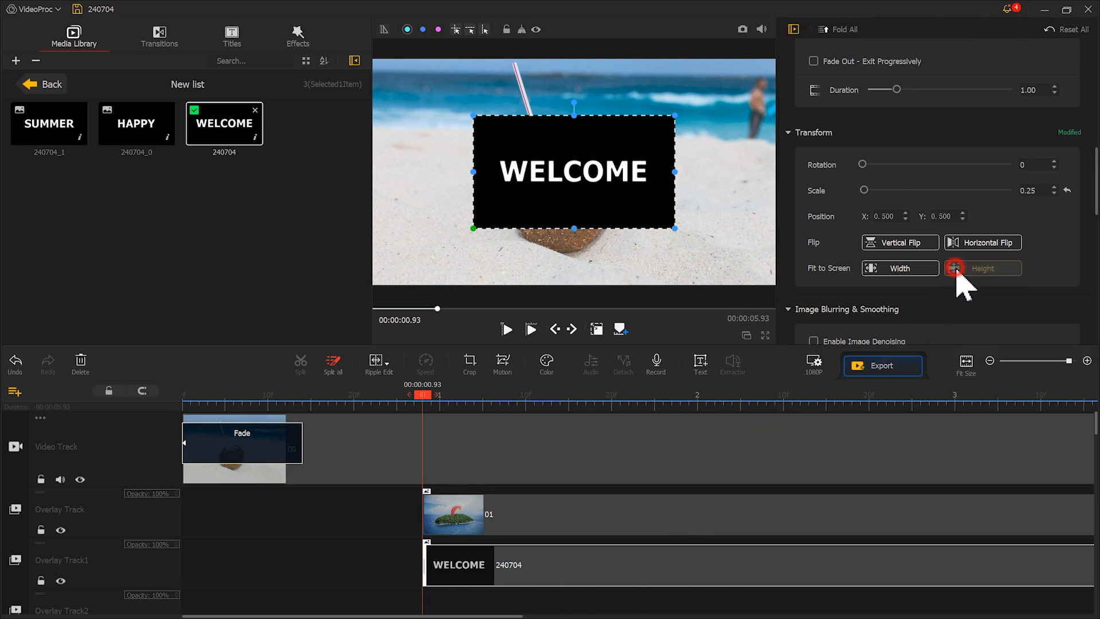
{"action": "left_click", "coordinate": [981, 268]}
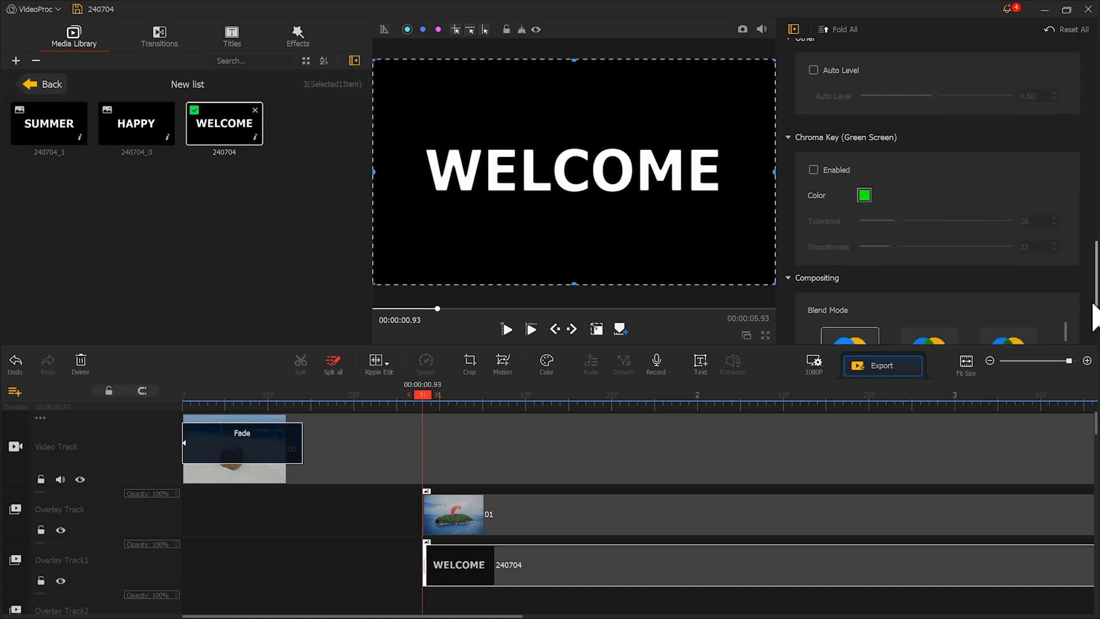
{"action": "left_click", "coordinate": [1007, 261]}
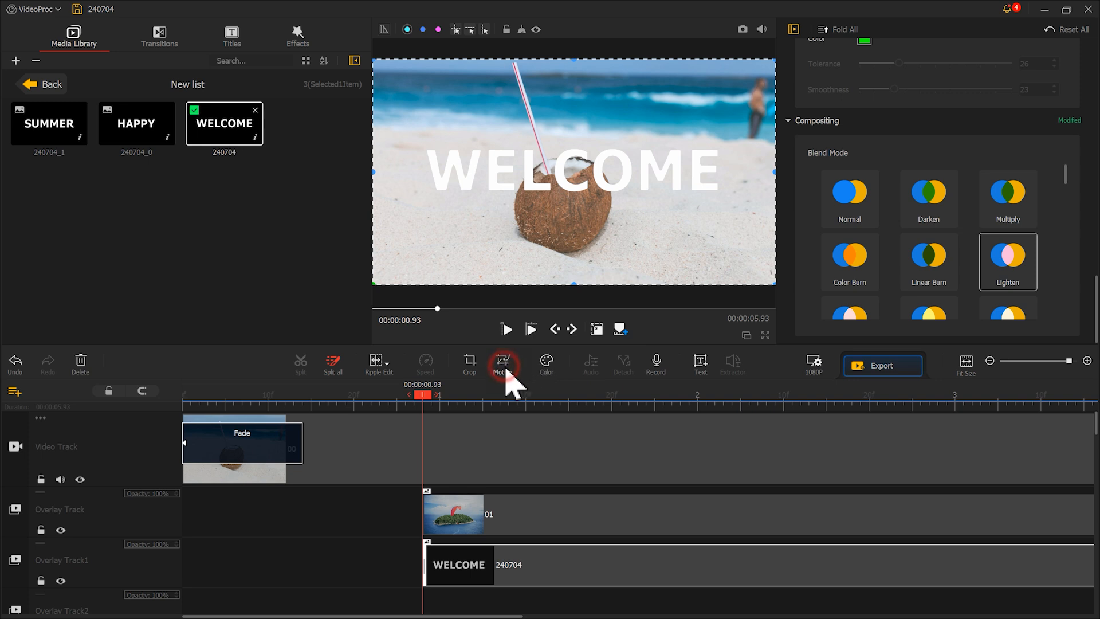
{"action": "left_click", "coordinate": [502, 364]}
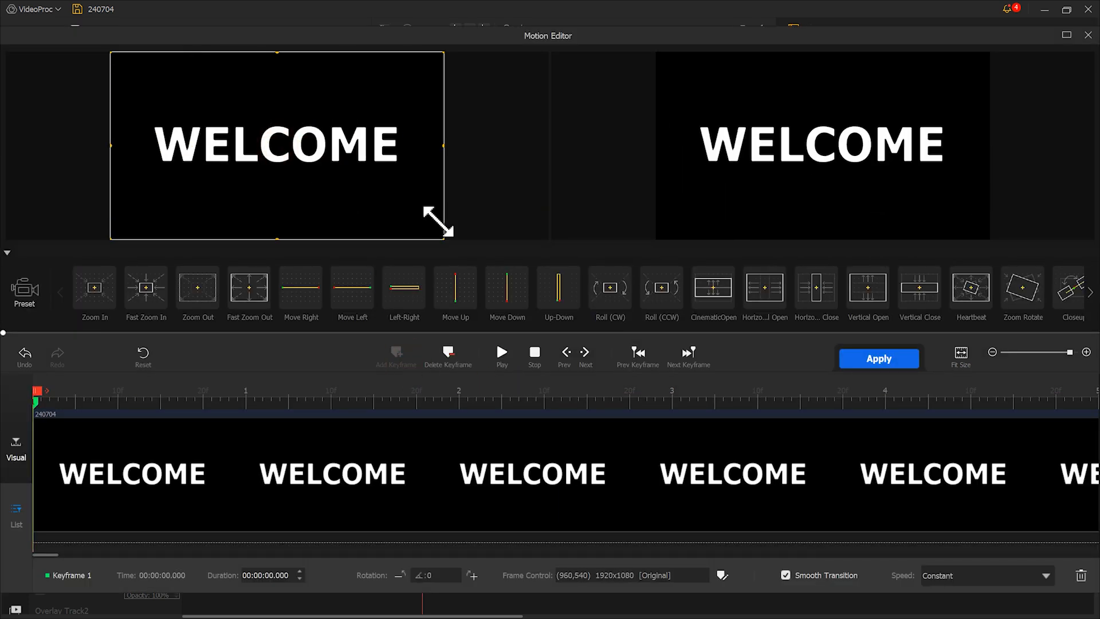
Step: Add a second keyframe at 0.80 s to the WELCOME title's motion and apply it
{"action": "left_click", "coordinate": [985, 575]}
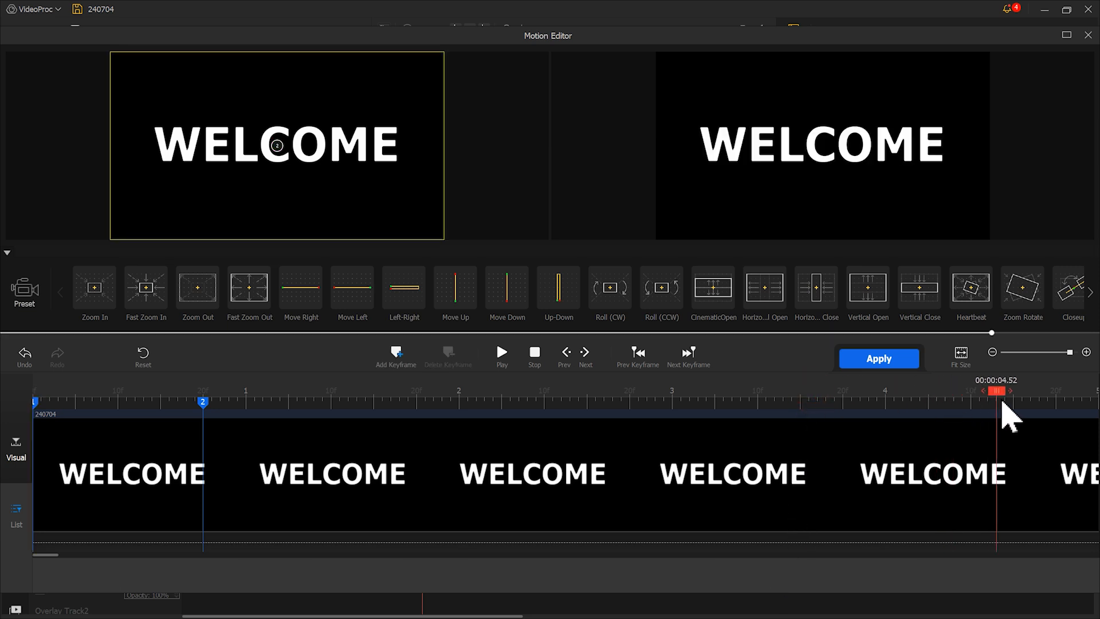
{"action": "left_click", "coordinate": [395, 355]}
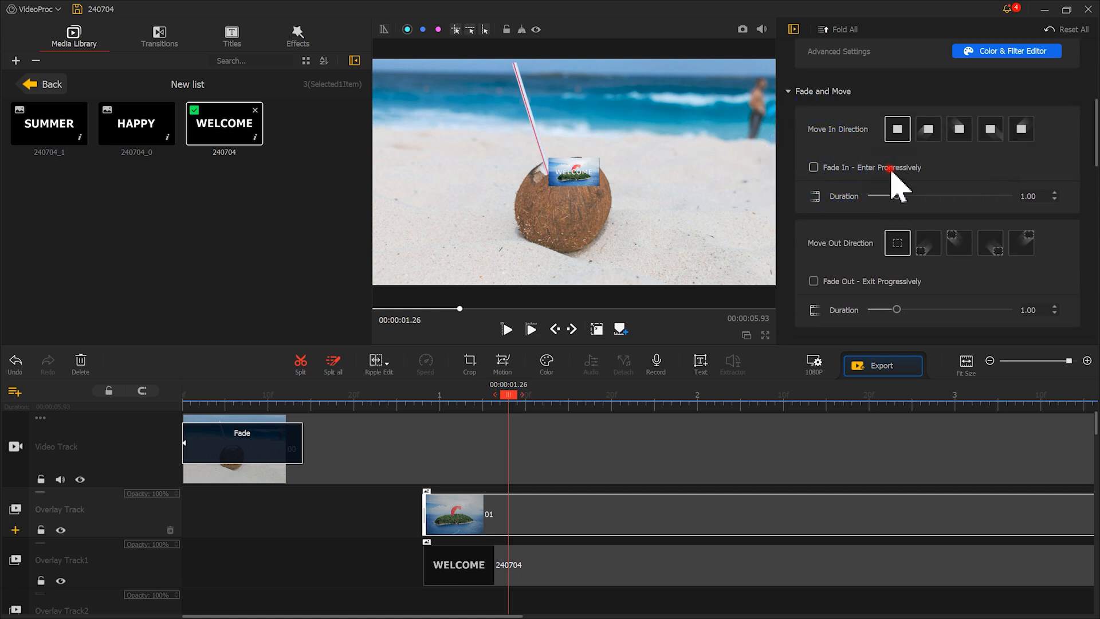
Step: Tick Fade In - Enter Progressively for the title and play back the opening
{"action": "left_click", "coordinate": [813, 167]}
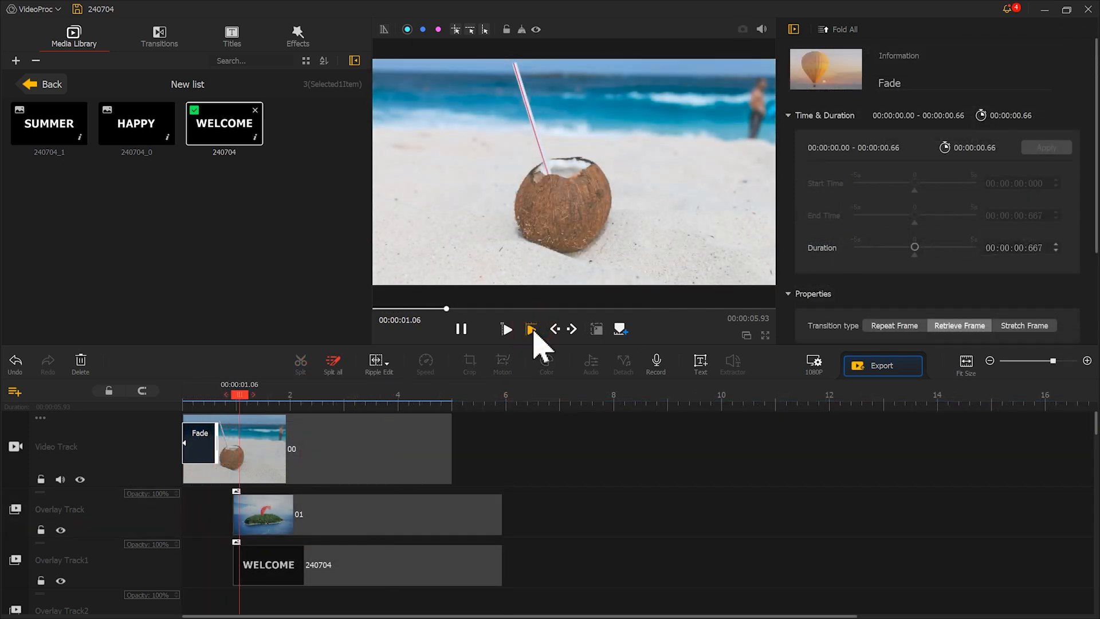
{"action": "left_click", "coordinate": [506, 329]}
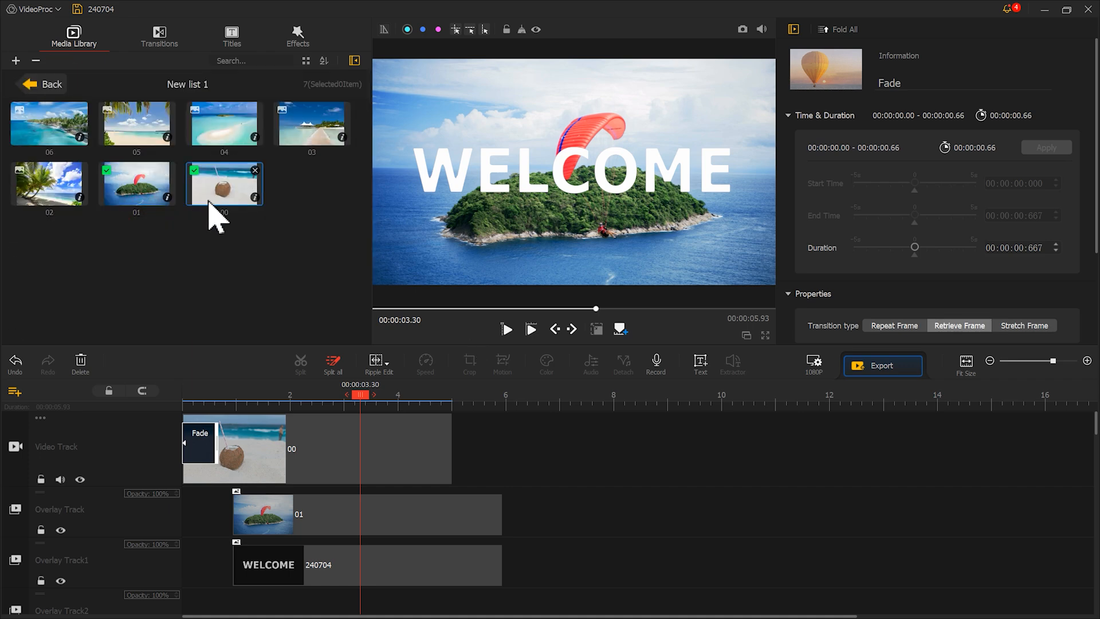
Step: Place the palm beach picture on Overlay Track2, cropped 16:9, fit to screen height, with keyframe 1 zoomed into the top-left quarter
{"action": "left_click_drag", "start_coordinate": [49, 182], "coordinate": [351, 558]}
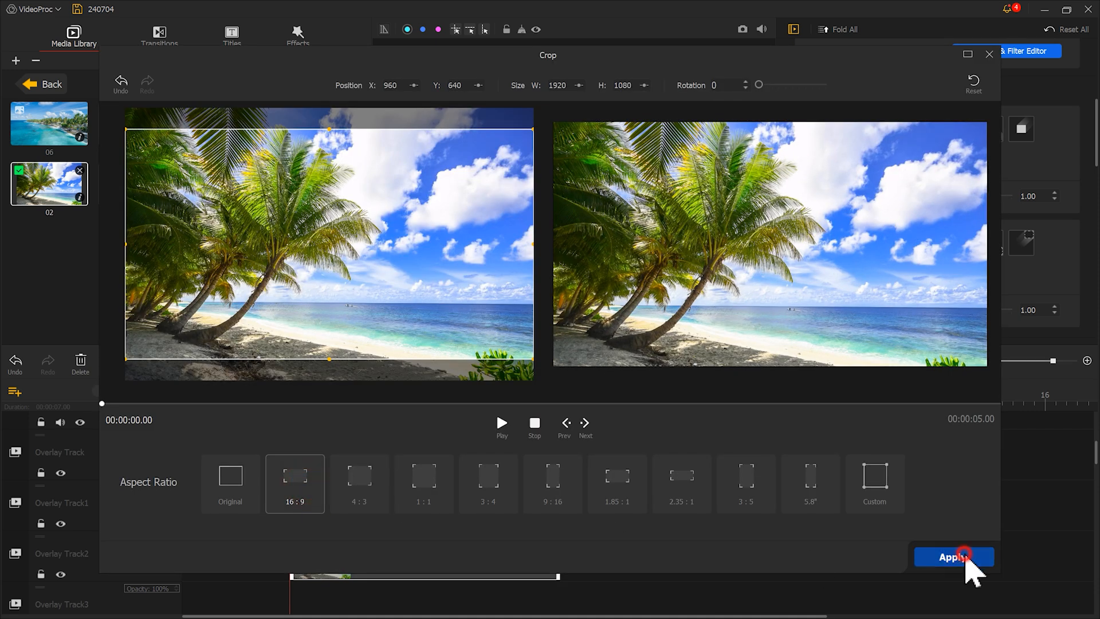
{"action": "left_click", "coordinate": [953, 556]}
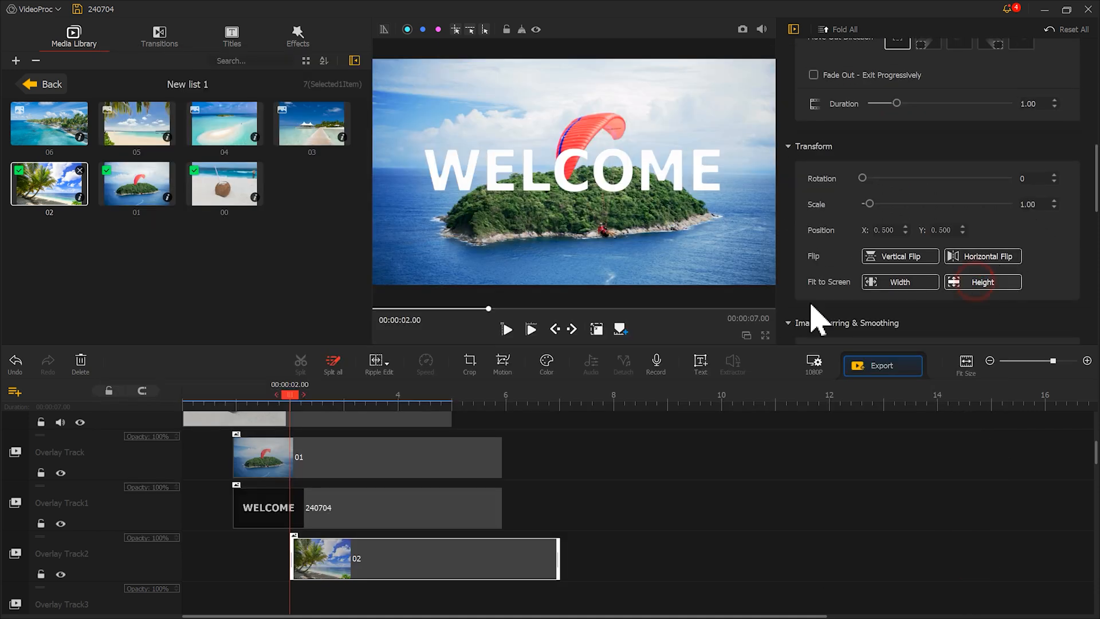
{"action": "left_click", "coordinate": [502, 363]}
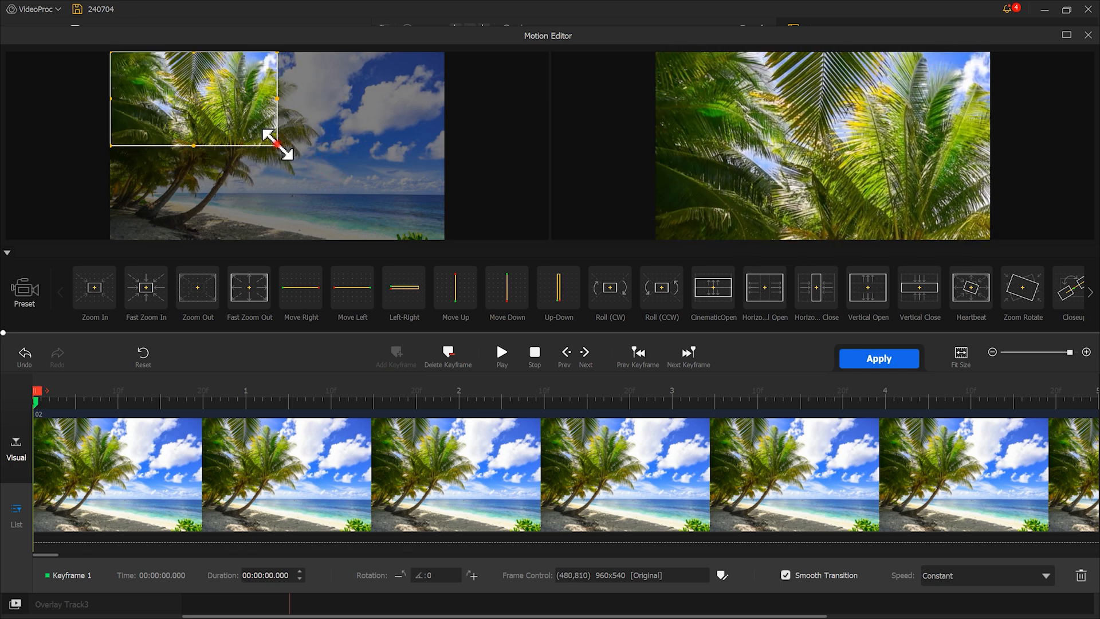
{"action": "left_click", "coordinate": [1045, 575]}
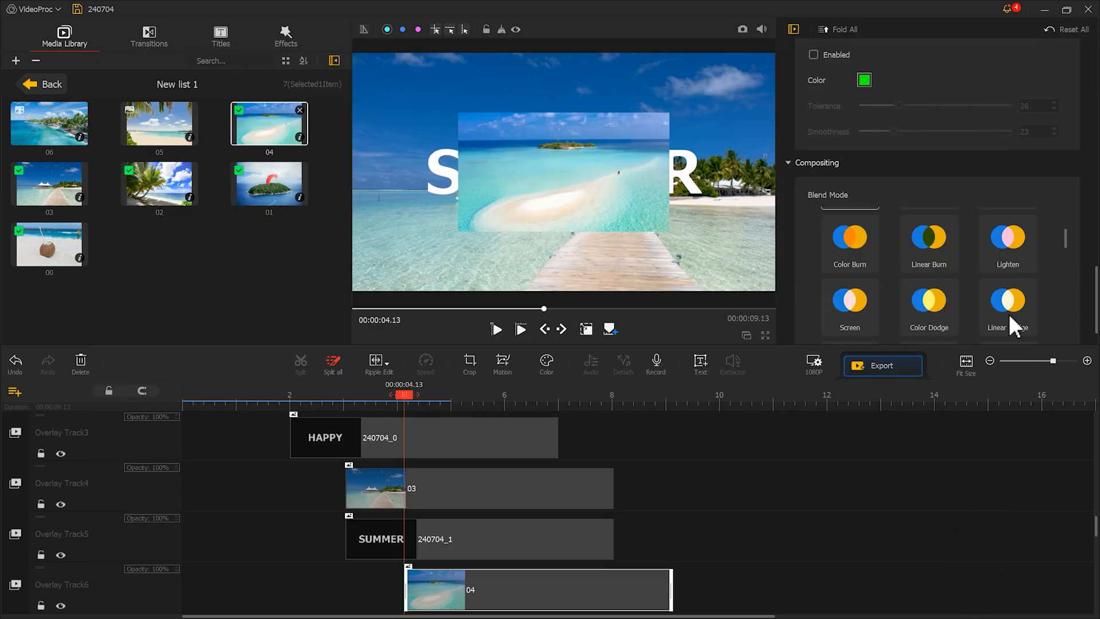
Step: Give image 04 a diagonal corner Move In effect with a 0.6-second duration and preview it
{"action": "left_click", "coordinate": [981, 195]}
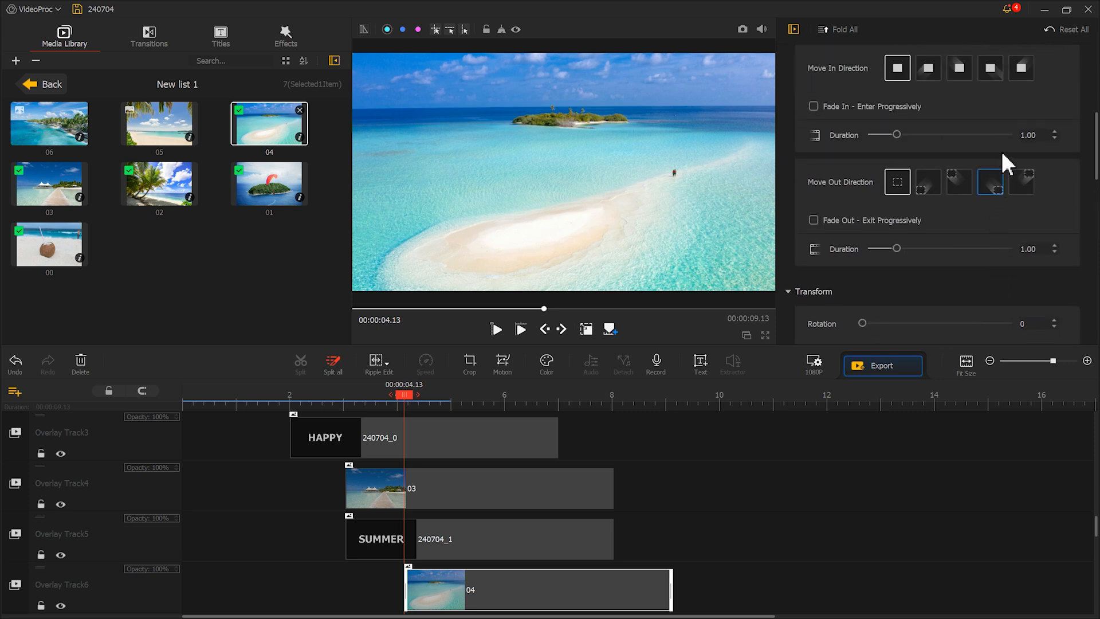
{"action": "left_click", "coordinate": [1021, 67]}
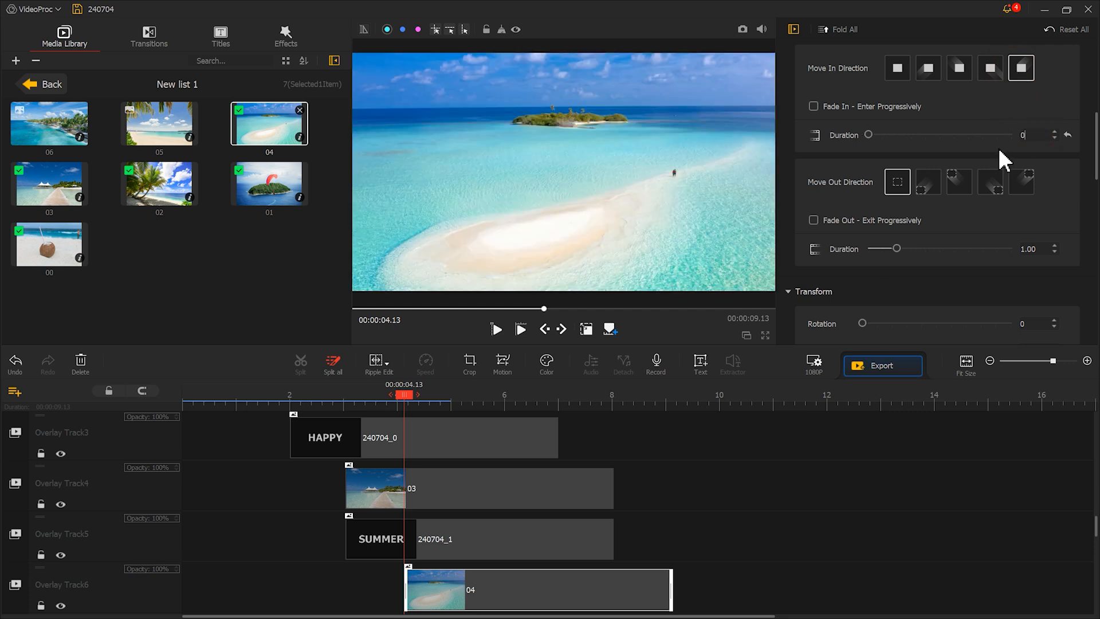
{"action": "left_click_drag", "start_coordinate": [868, 134], "coordinate": [879, 134]}
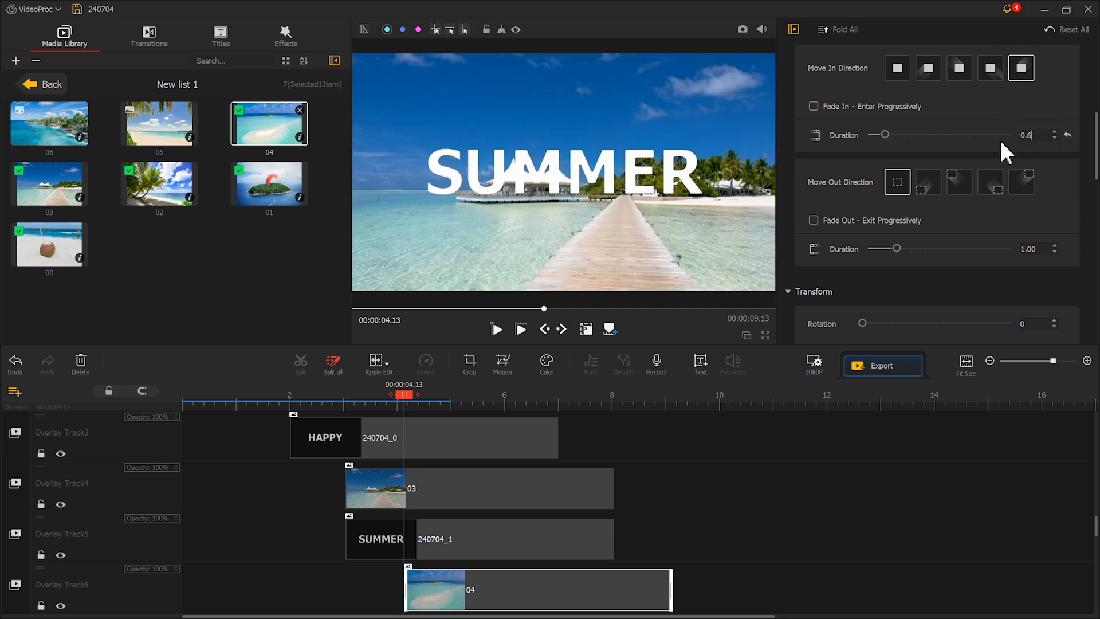
{"action": "left_click", "coordinate": [496, 329]}
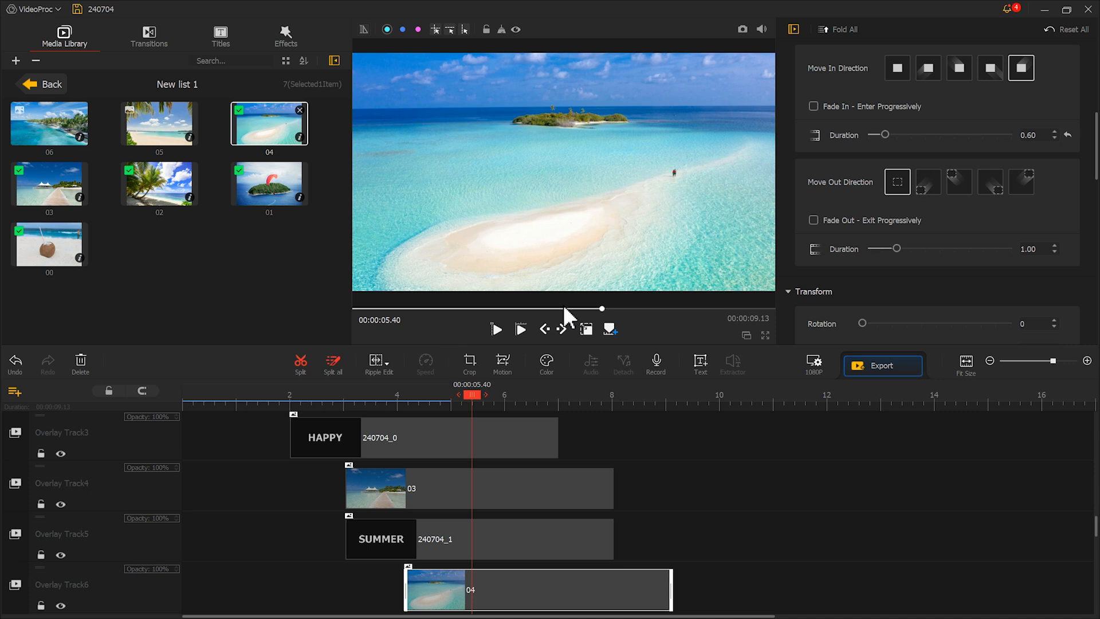
{"action": "left_click", "coordinate": [896, 67]}
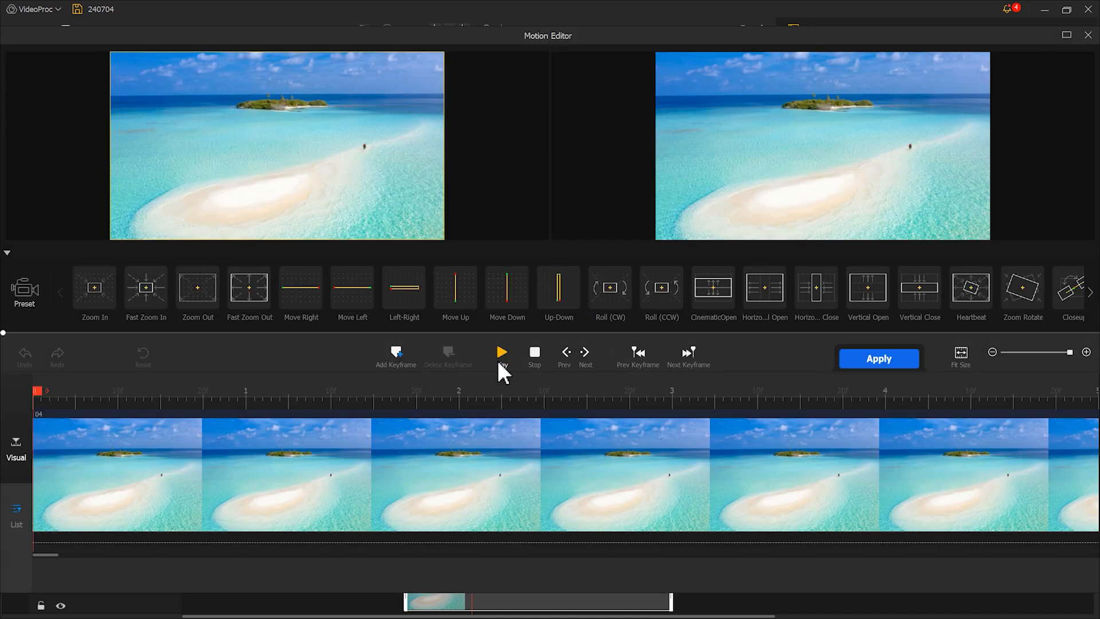
Step: Add motion keyframes at 0s and 0.6s for image 04 with Smooth Speed Up 1
{"action": "left_click", "coordinate": [502, 356]}
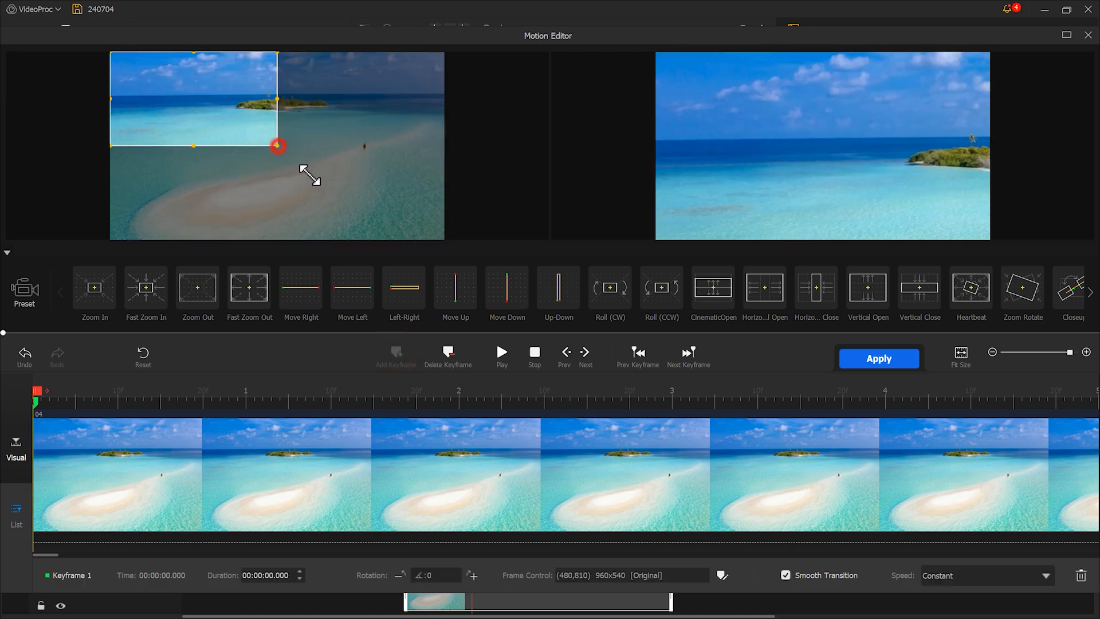
{"action": "left_click_drag", "start_coordinate": [39, 391], "coordinate": [196, 390]}
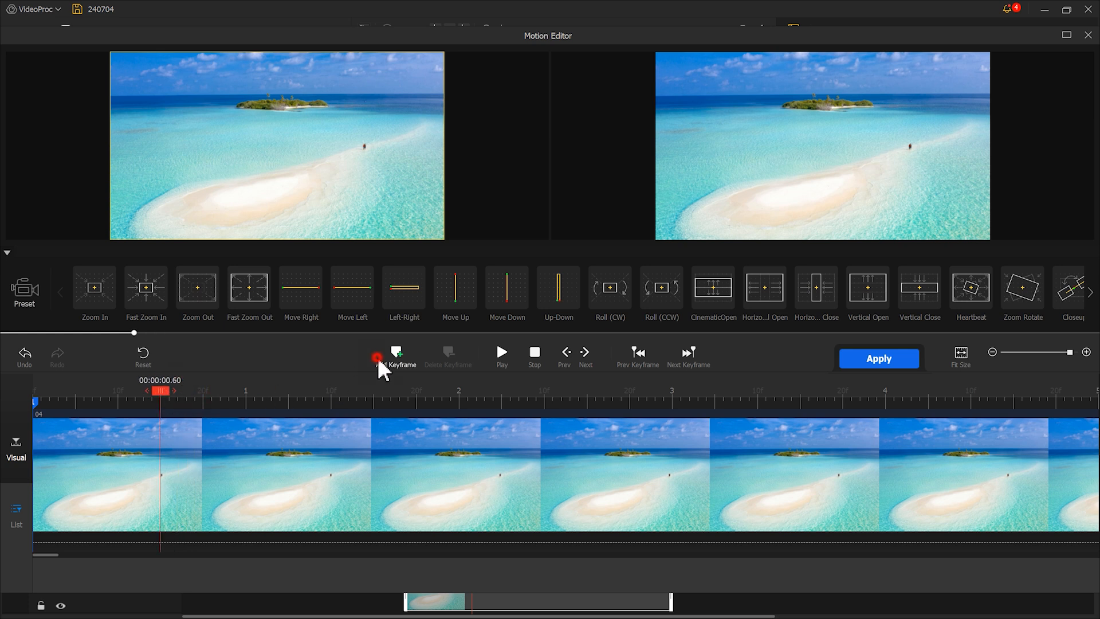
{"action": "left_click", "coordinate": [395, 354]}
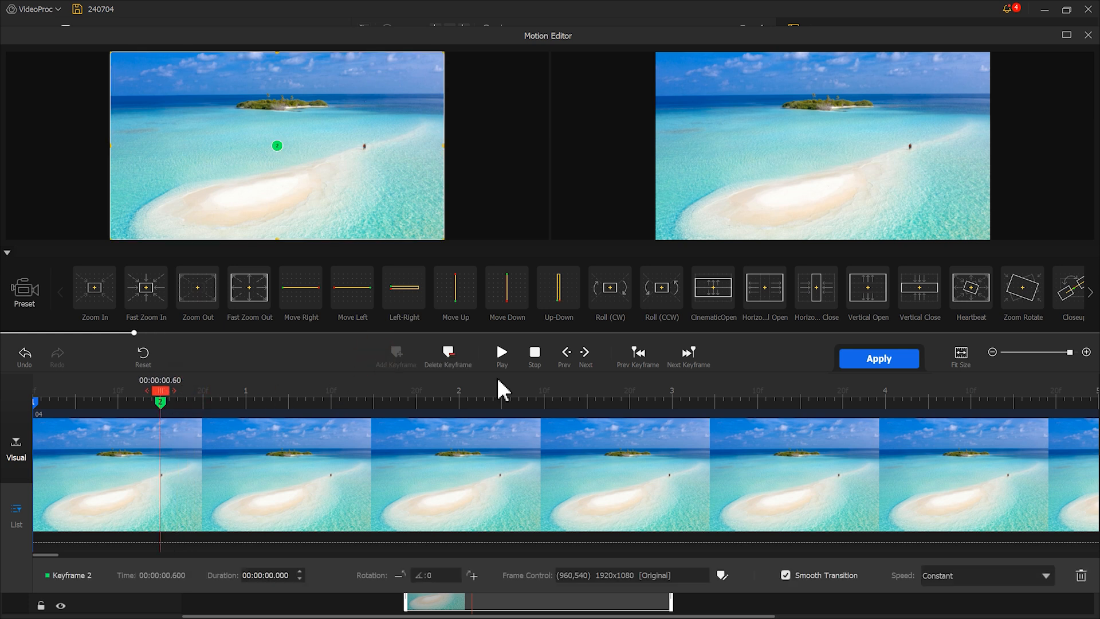
{"action": "left_click", "coordinate": [984, 575]}
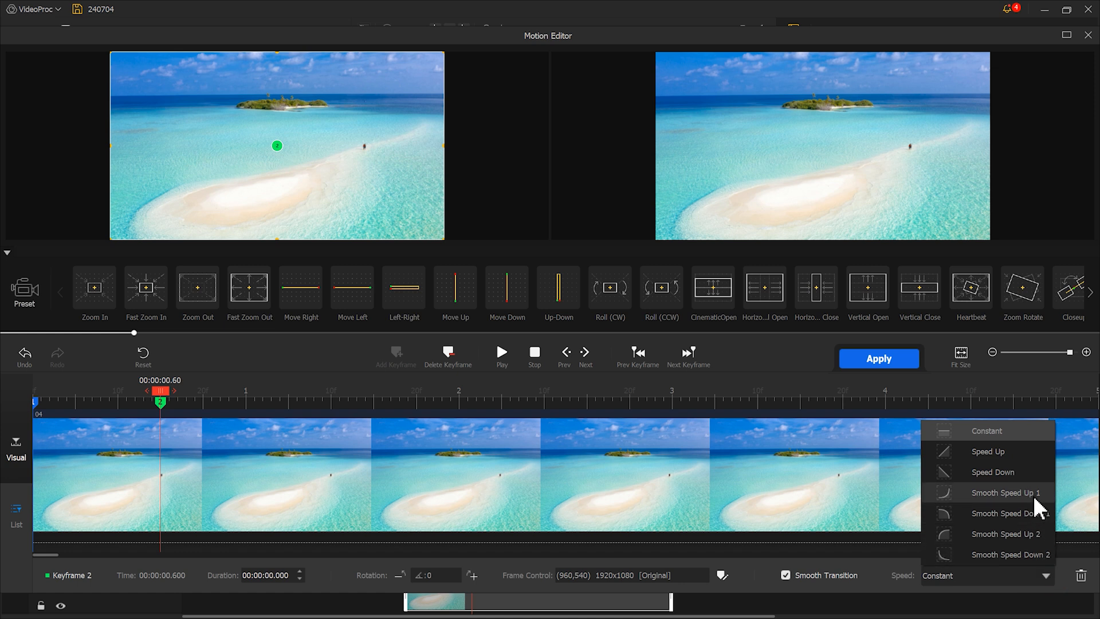
{"action": "left_click", "coordinate": [1007, 492]}
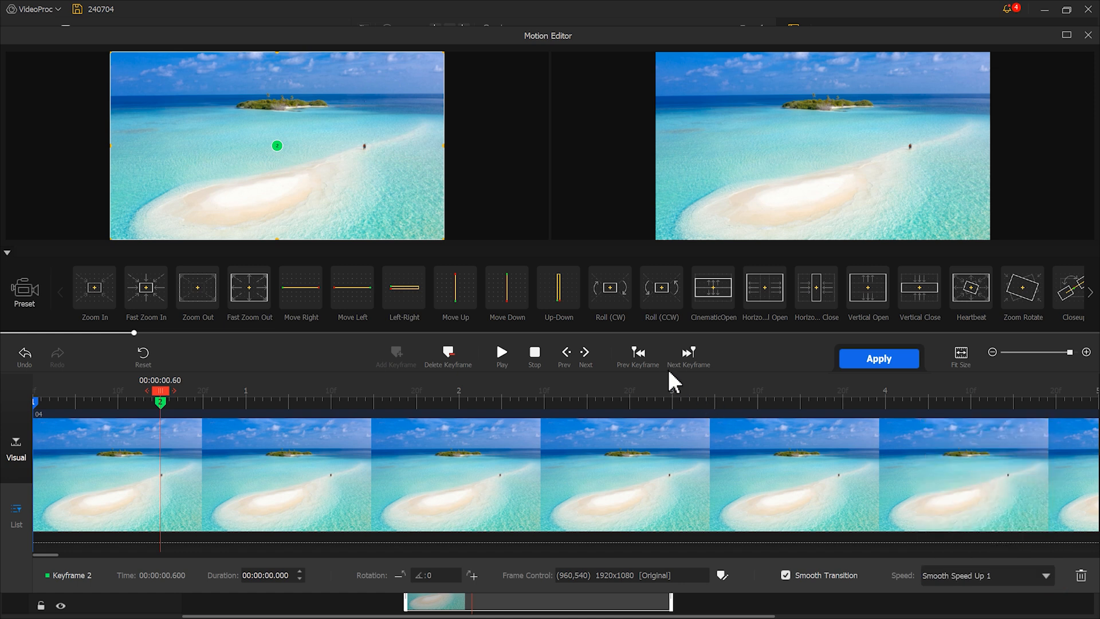
Step: Move keyframe 1's enlarged image off-screen past the top-right corner and apply the motion
{"action": "left_click", "coordinate": [722, 575]}
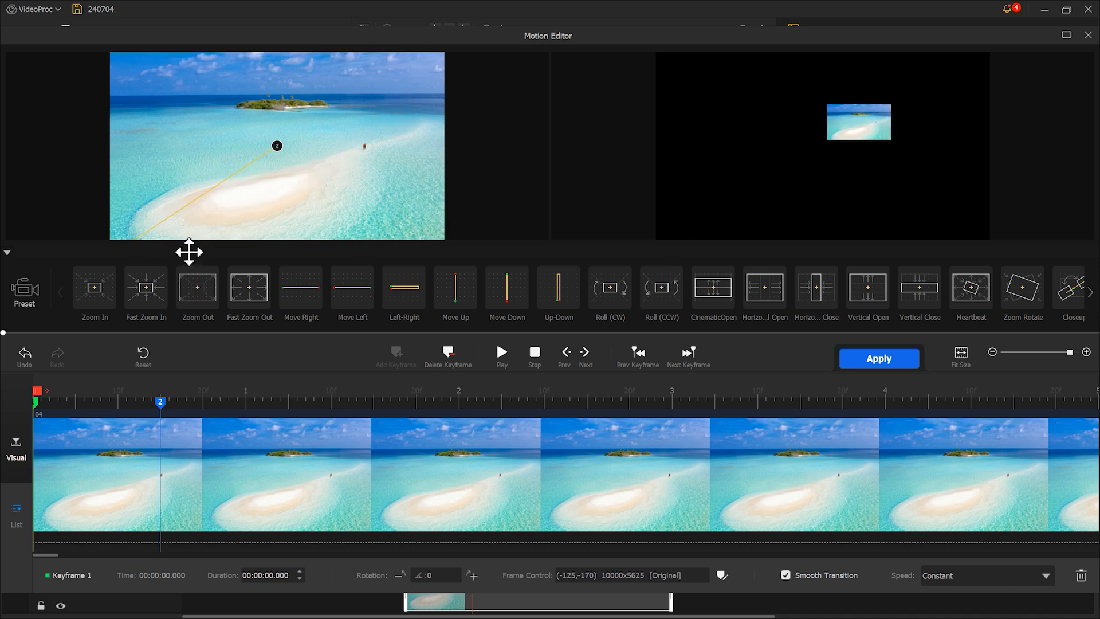
{"action": "left_click_drag", "start_coordinate": [189, 250], "coordinate": [357, 145]}
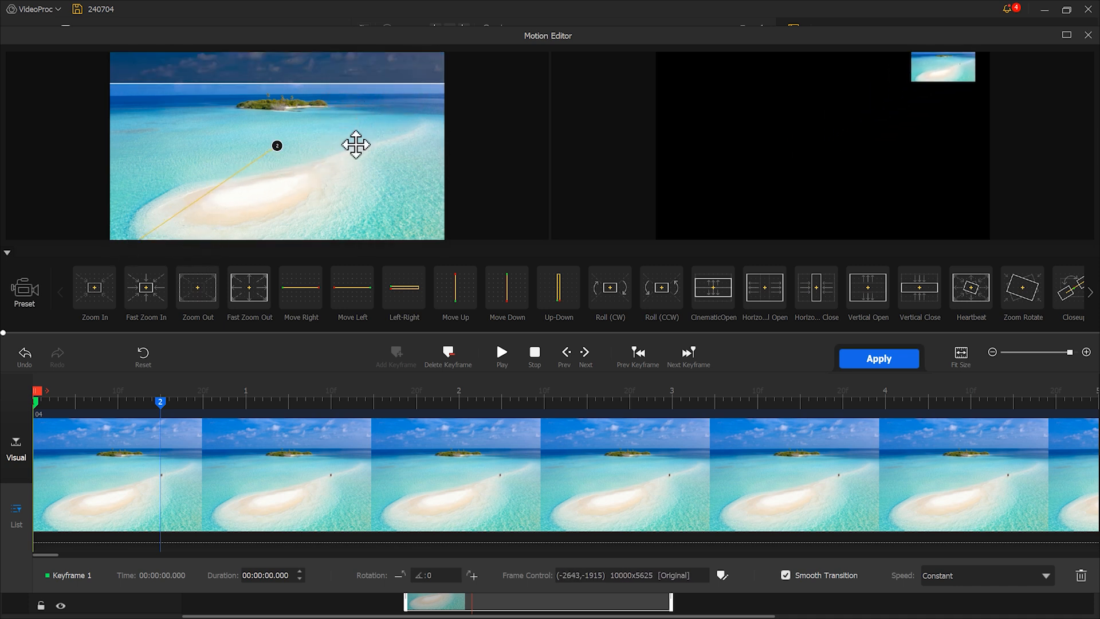
{"action": "left_click_drag", "start_coordinate": [356, 144], "coordinate": [83, 263]}
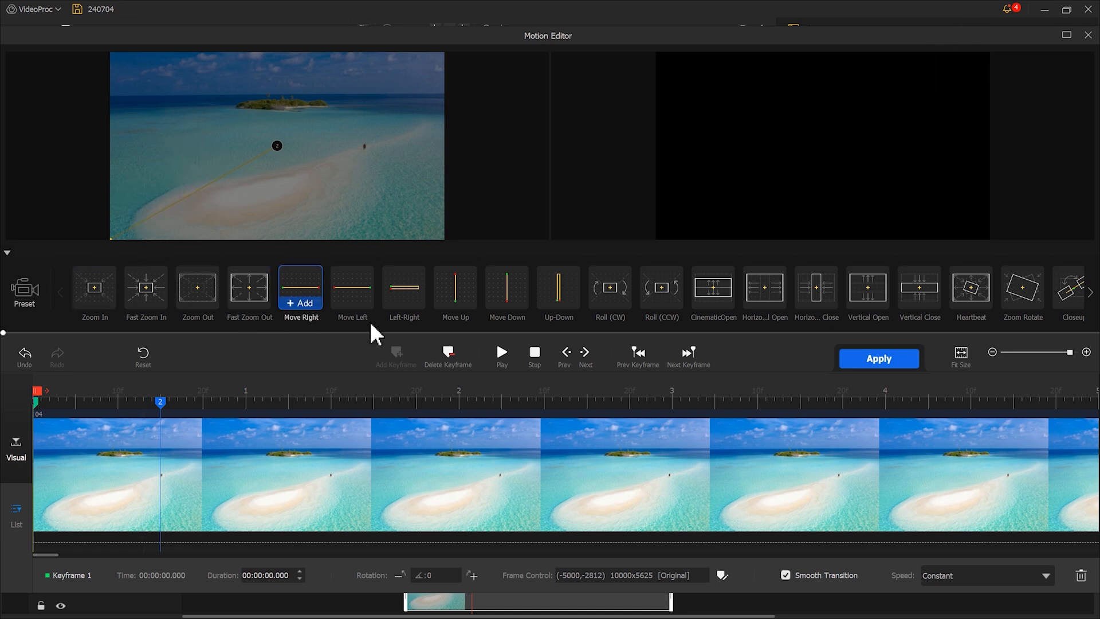
{"action": "left_click", "coordinate": [879, 359]}
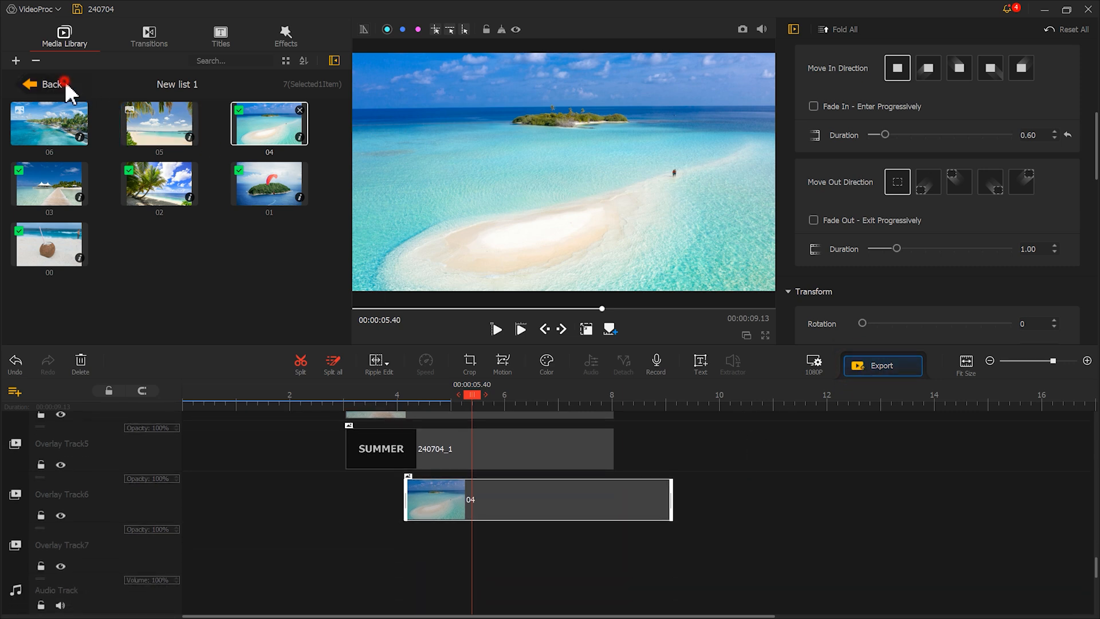
Step: Add the WELCOME title on Overlay Track7 with Lighten blending and a fly-in motion keyframe
{"action": "left_click", "coordinate": [50, 84]}
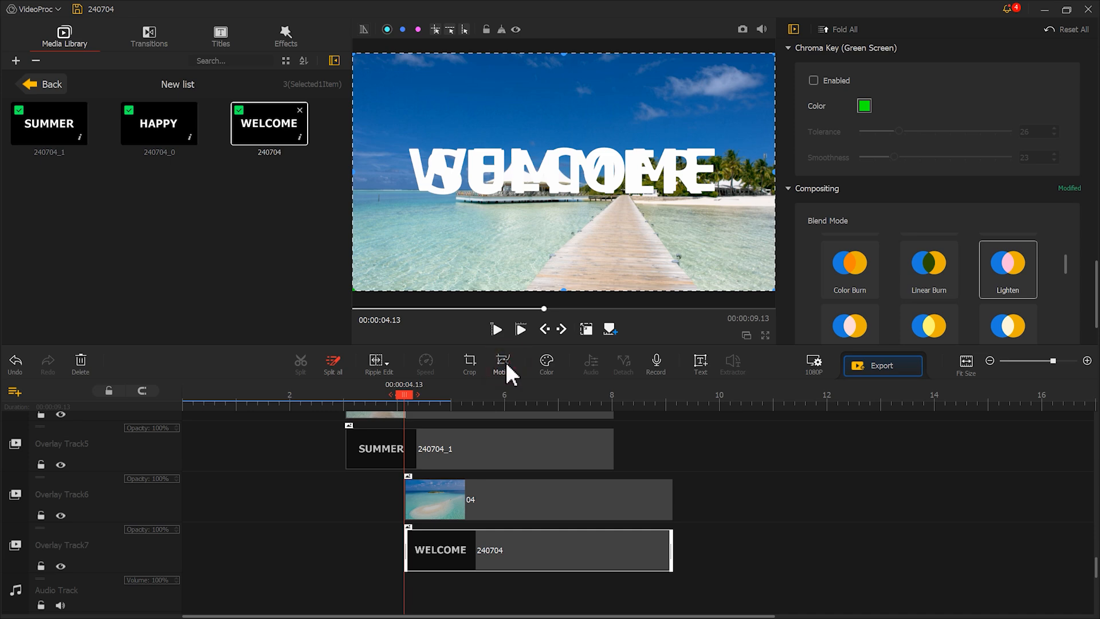
{"action": "left_click", "coordinate": [498, 364]}
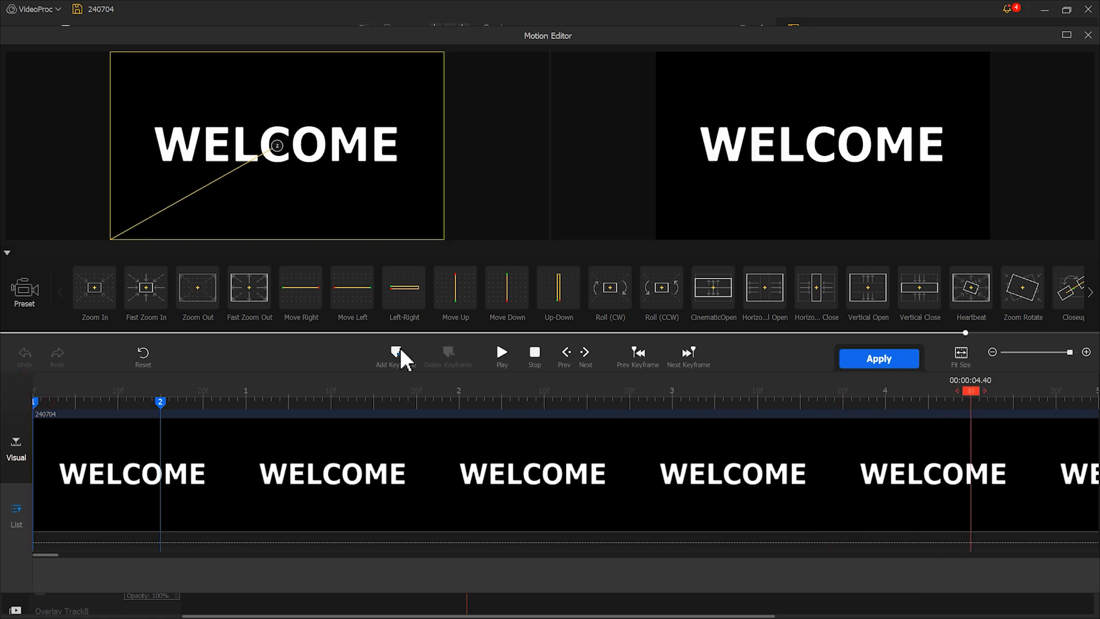
{"action": "left_click", "coordinate": [395, 354]}
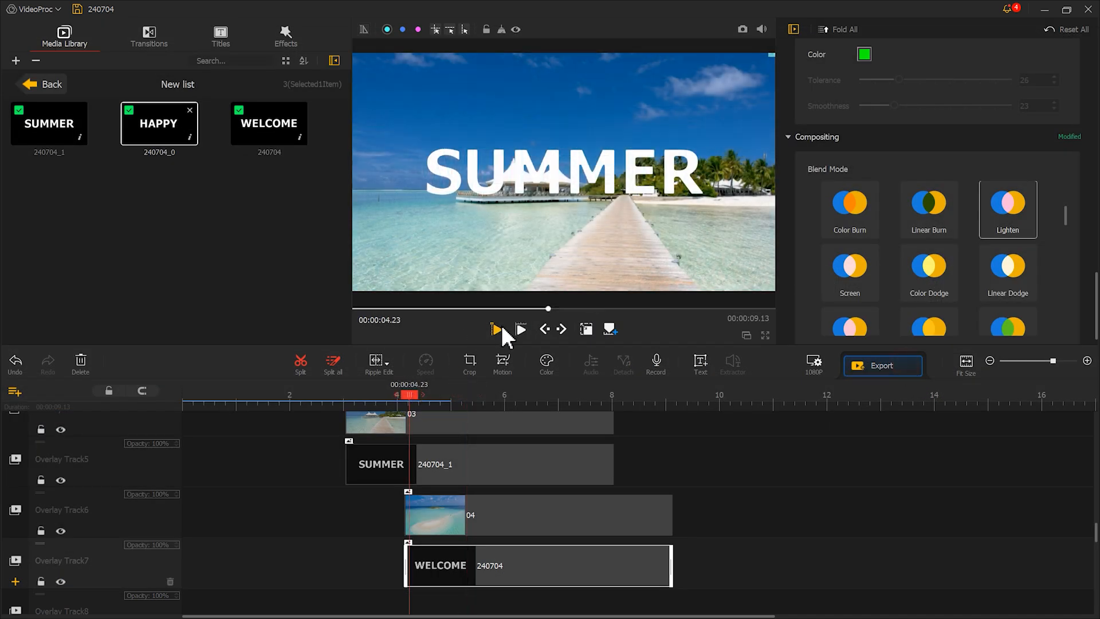
Step: Play back the sequence and apply the starting sky framing on the next beach image
{"action": "left_click", "coordinate": [494, 328]}
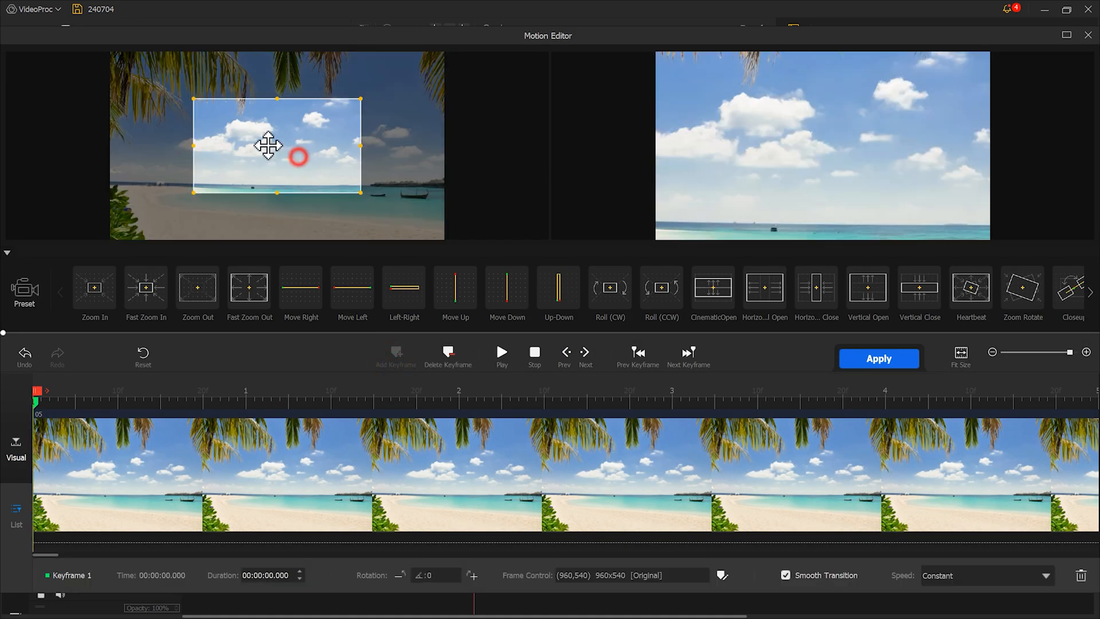
{"action": "left_click", "coordinate": [879, 359]}
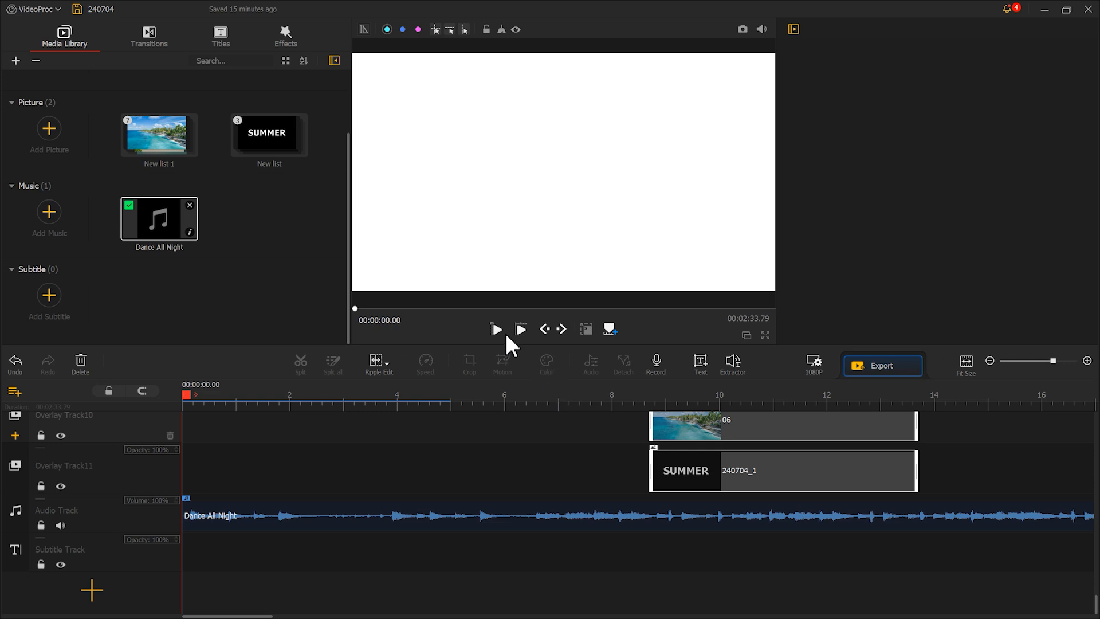
{"action": "left_click", "coordinate": [495, 330]}
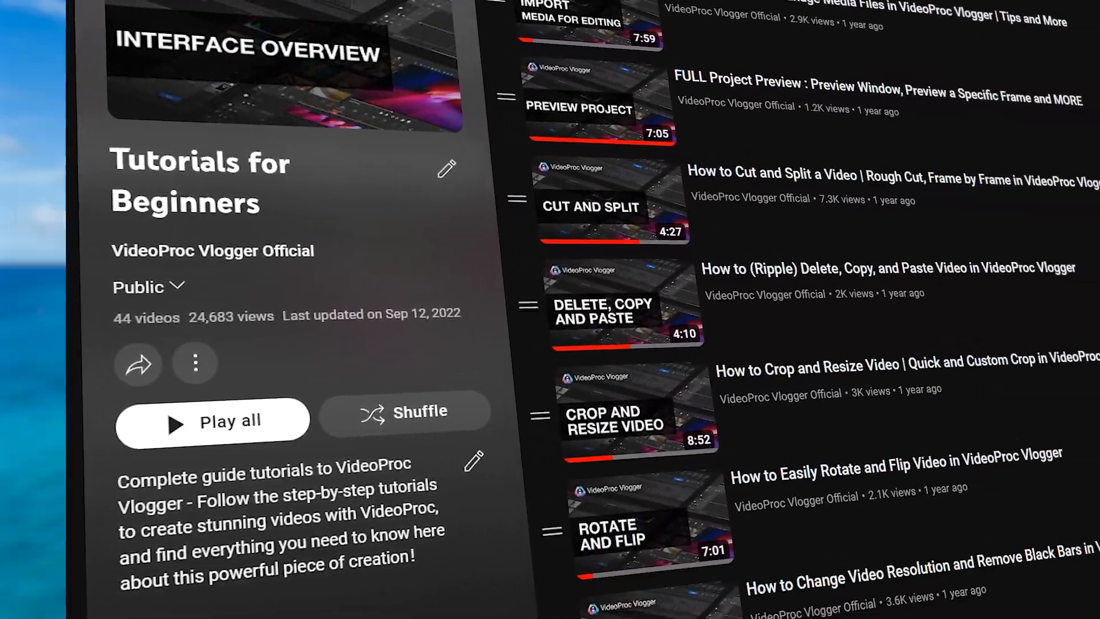
Step: Scroll the Tutorials for Beginners playlist and subscribe to the VideoProc Editing Software channel
{"action": "scroll", "scroll_direction": "down", "scroll_amount": 3}
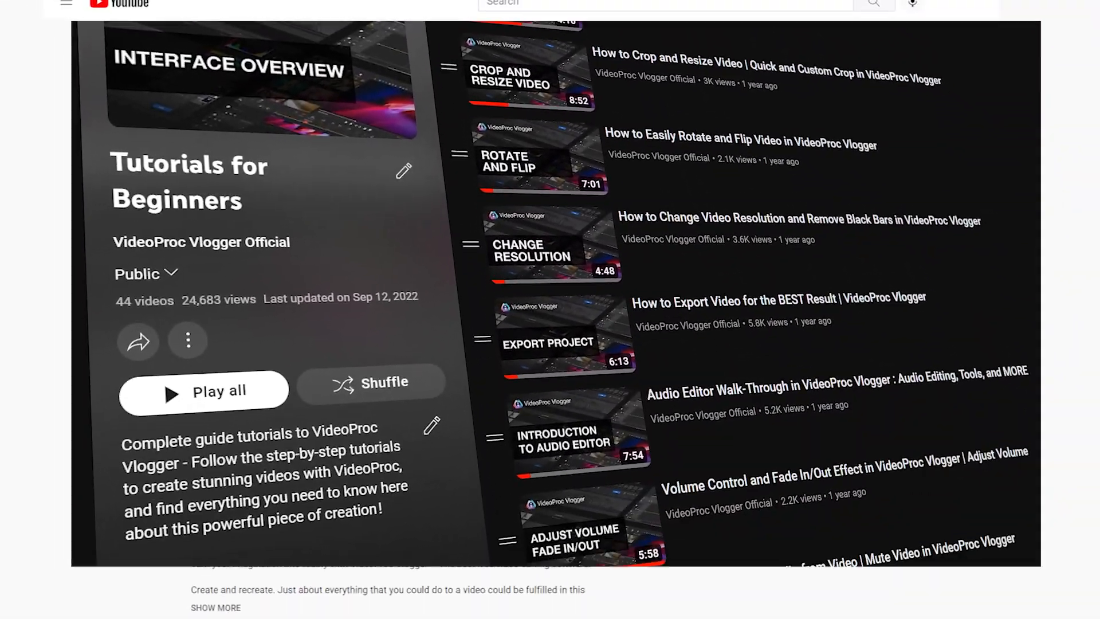
{"action": "scroll", "scroll_direction": "down", "scroll_amount": 3}
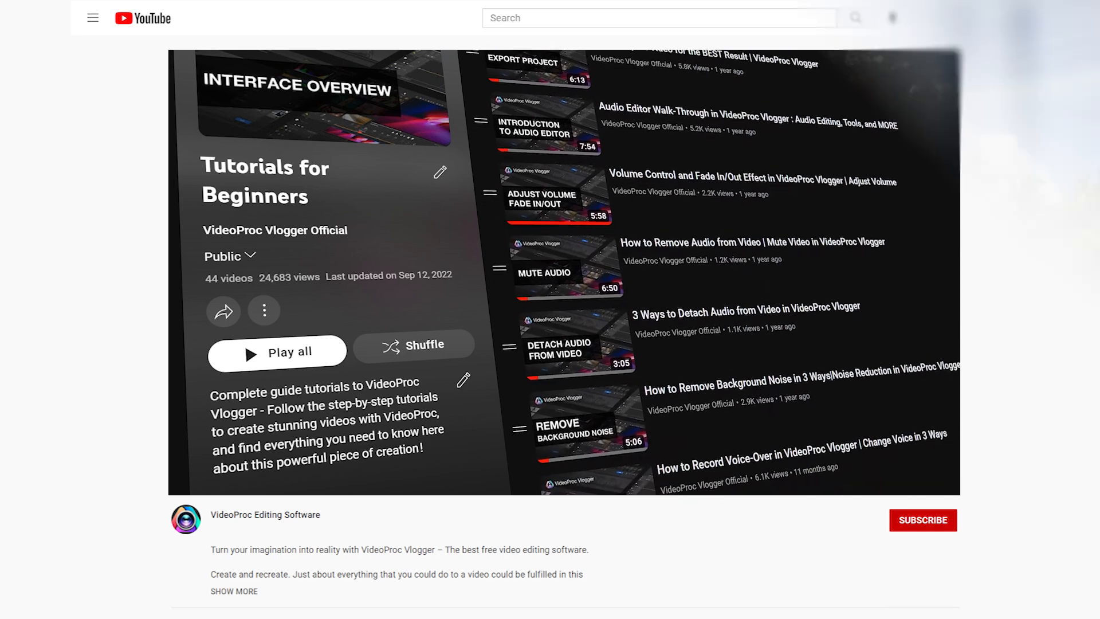
{"action": "left_click", "coordinate": [922, 520]}
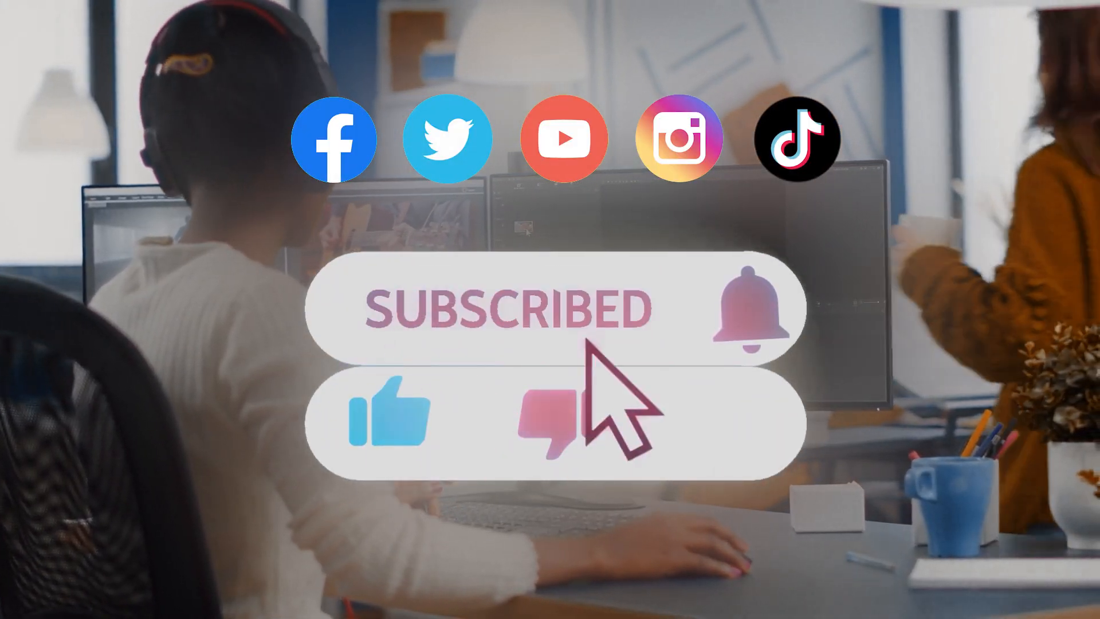